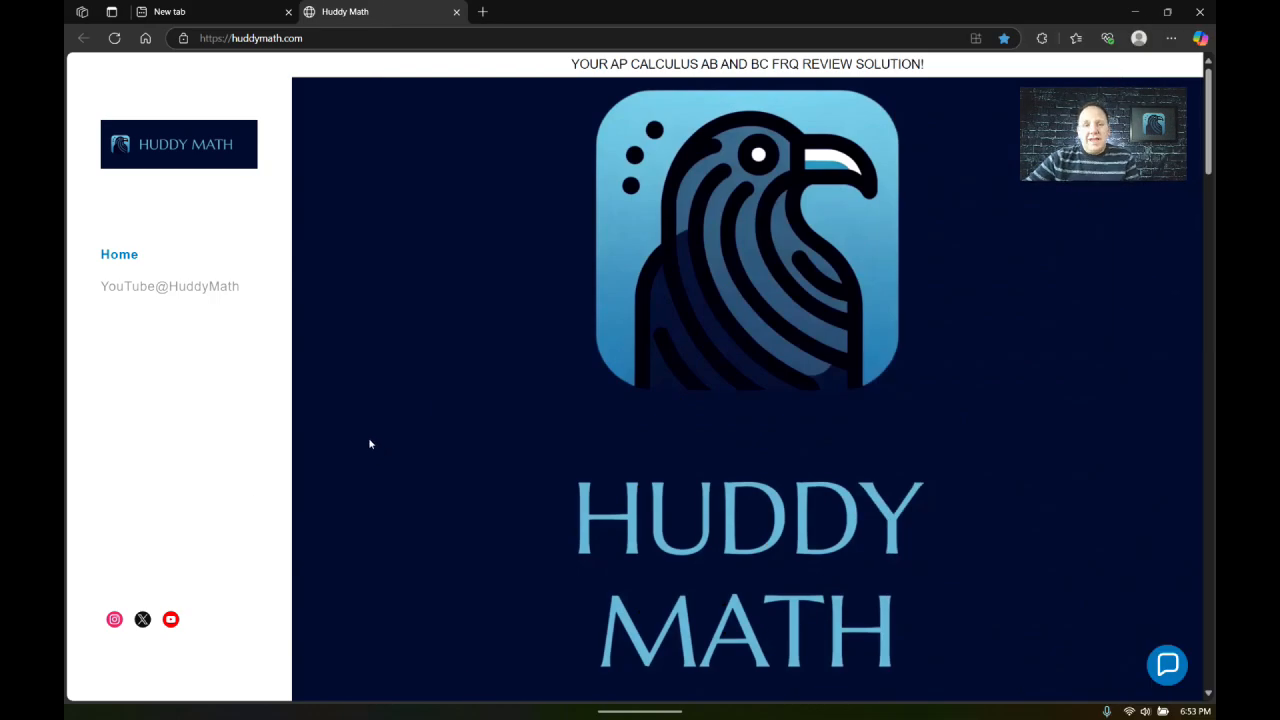
pyautogui.moveTo(356, 464)
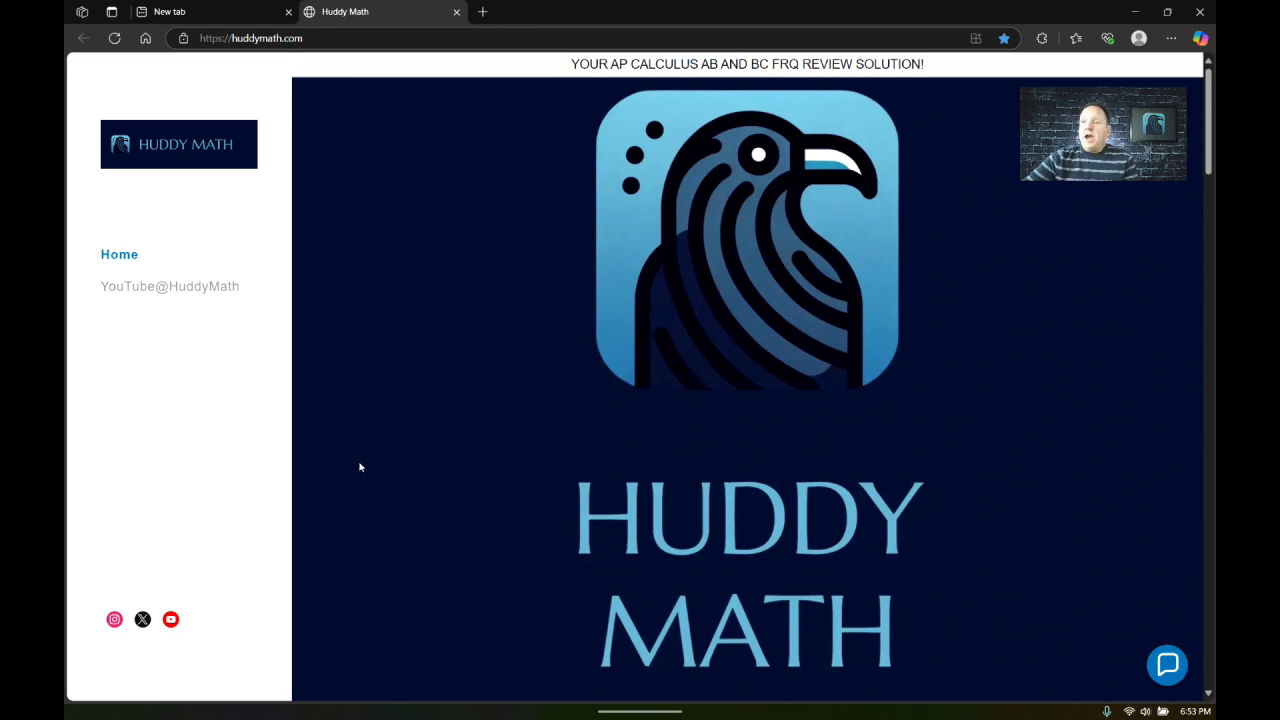
pyautogui.moveTo(612, 86)
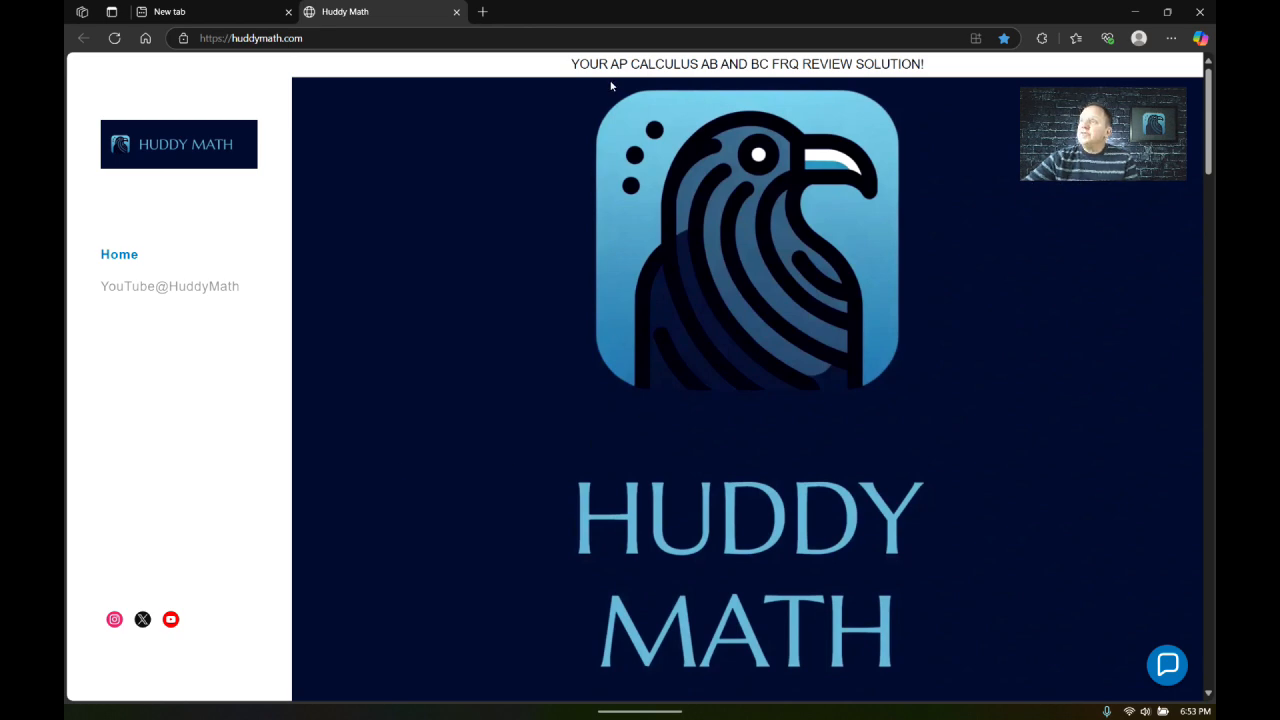
pyautogui.moveTo(660, 84)
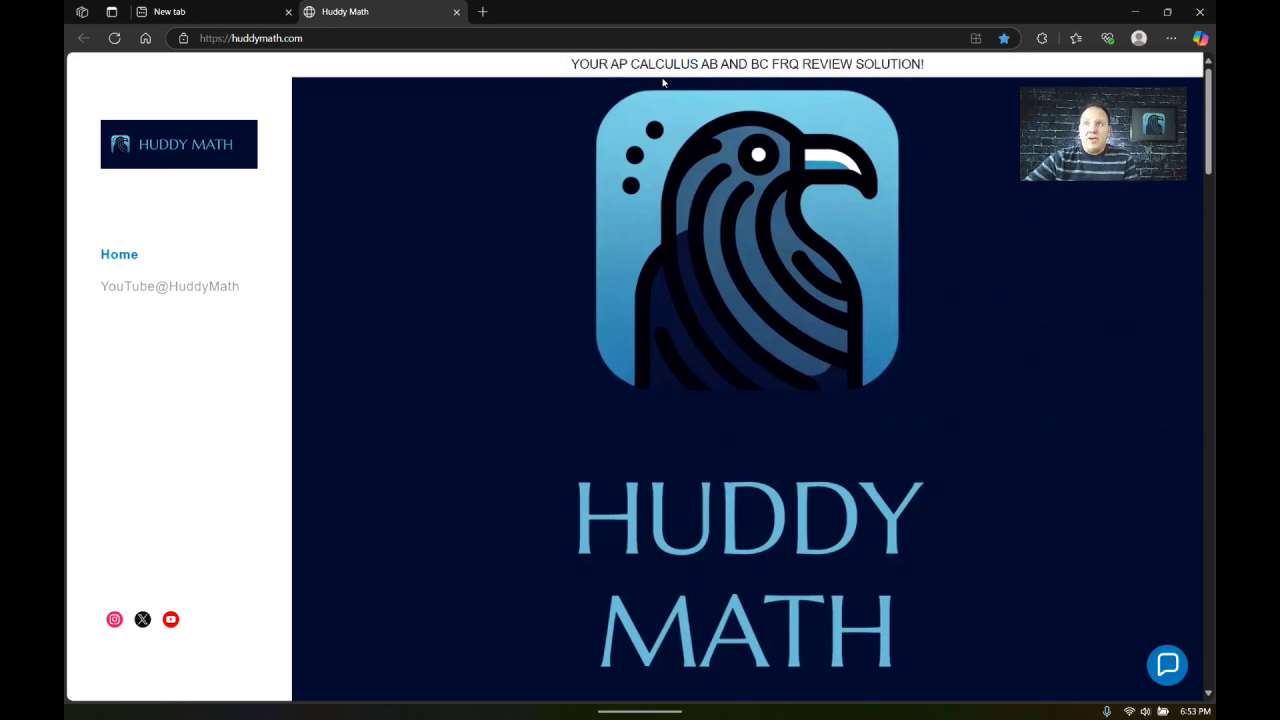
pyautogui.moveTo(670, 96)
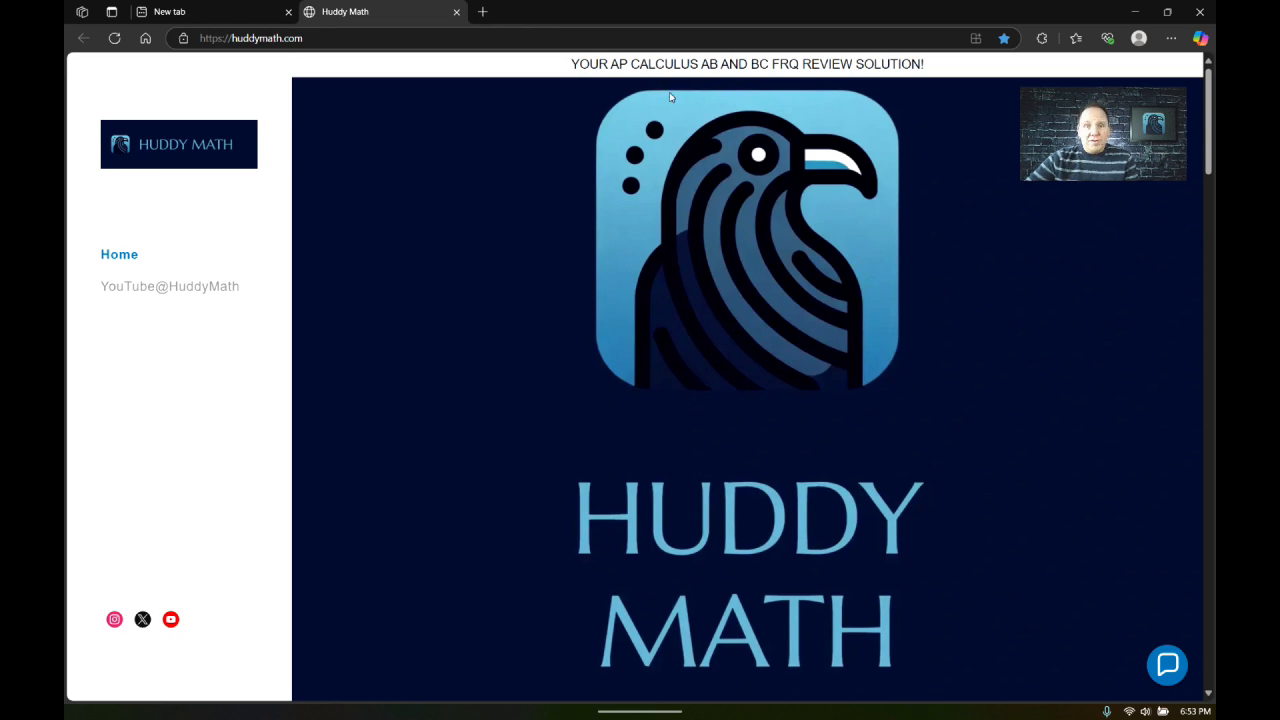
pyautogui.moveTo(668, 122)
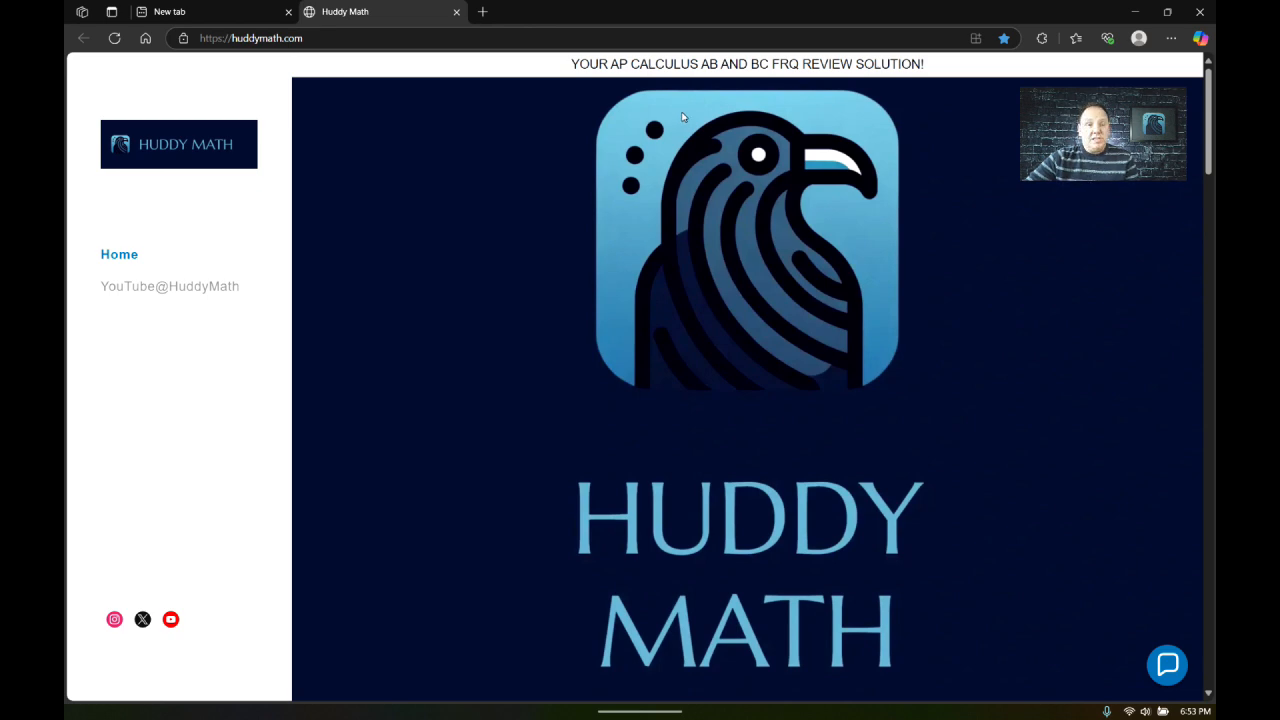
pyautogui.moveTo(684, 108)
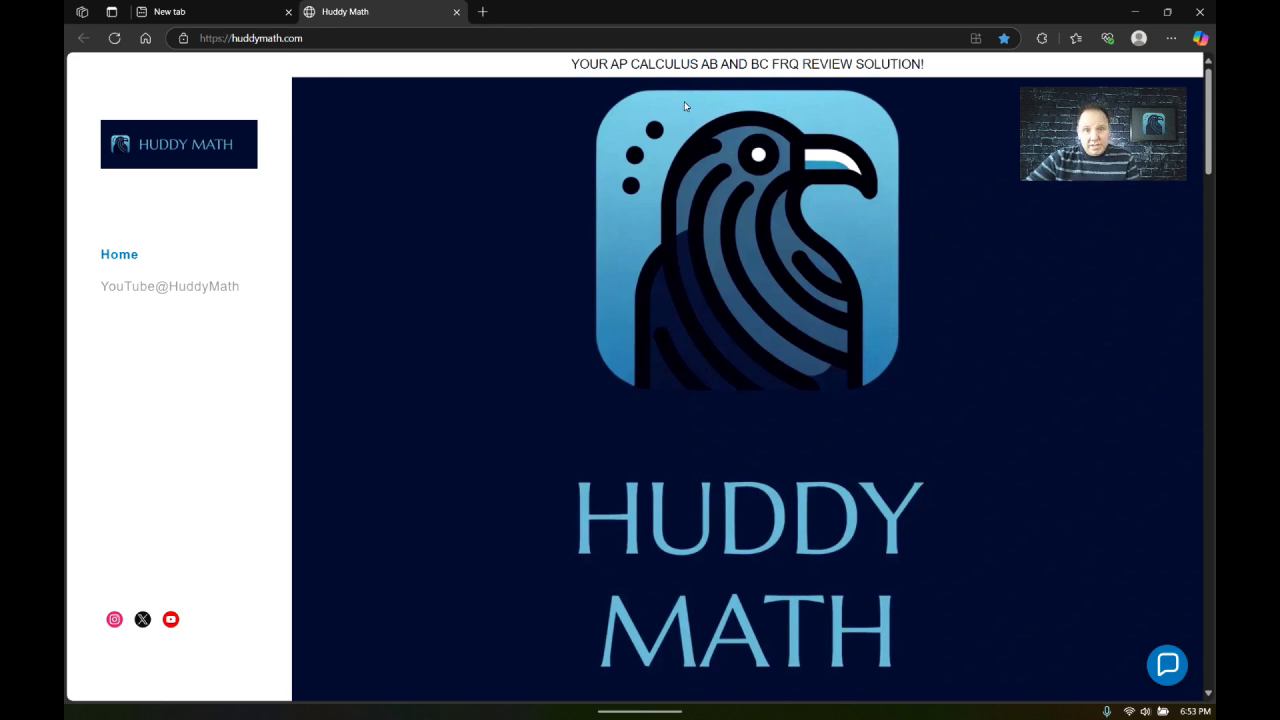
pyautogui.moveTo(680, 124)
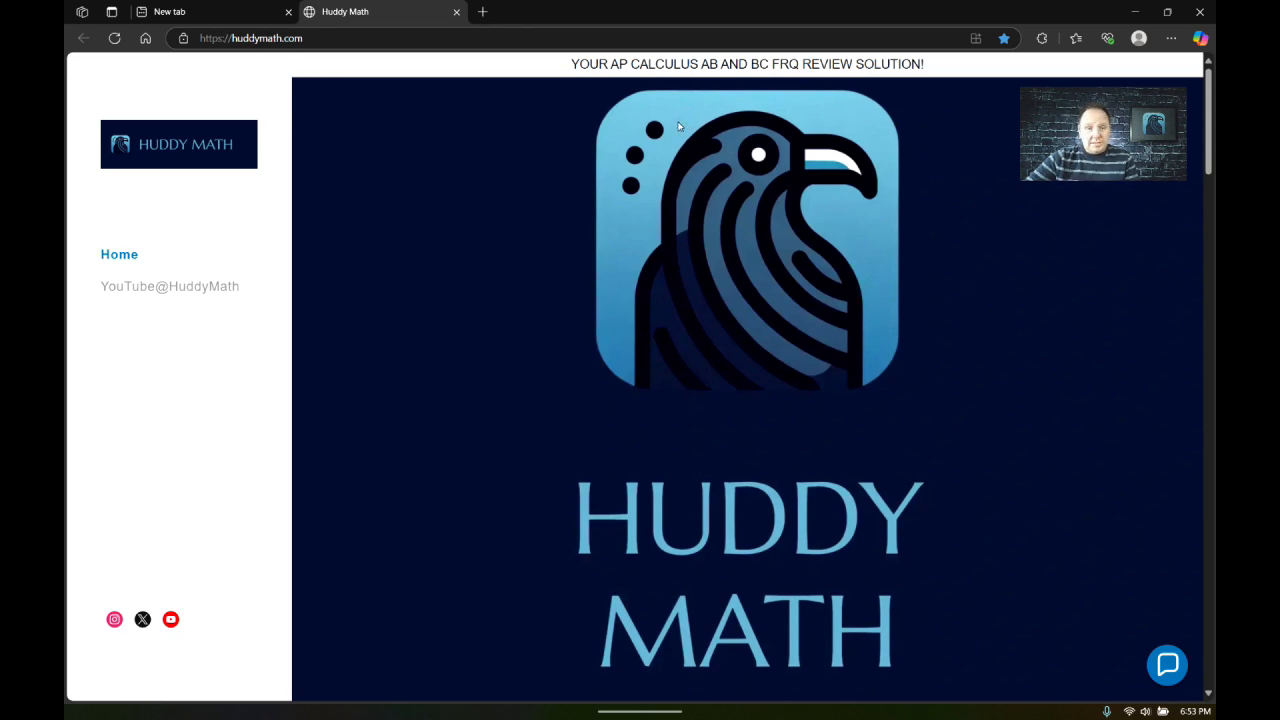
pyautogui.moveTo(844, 224)
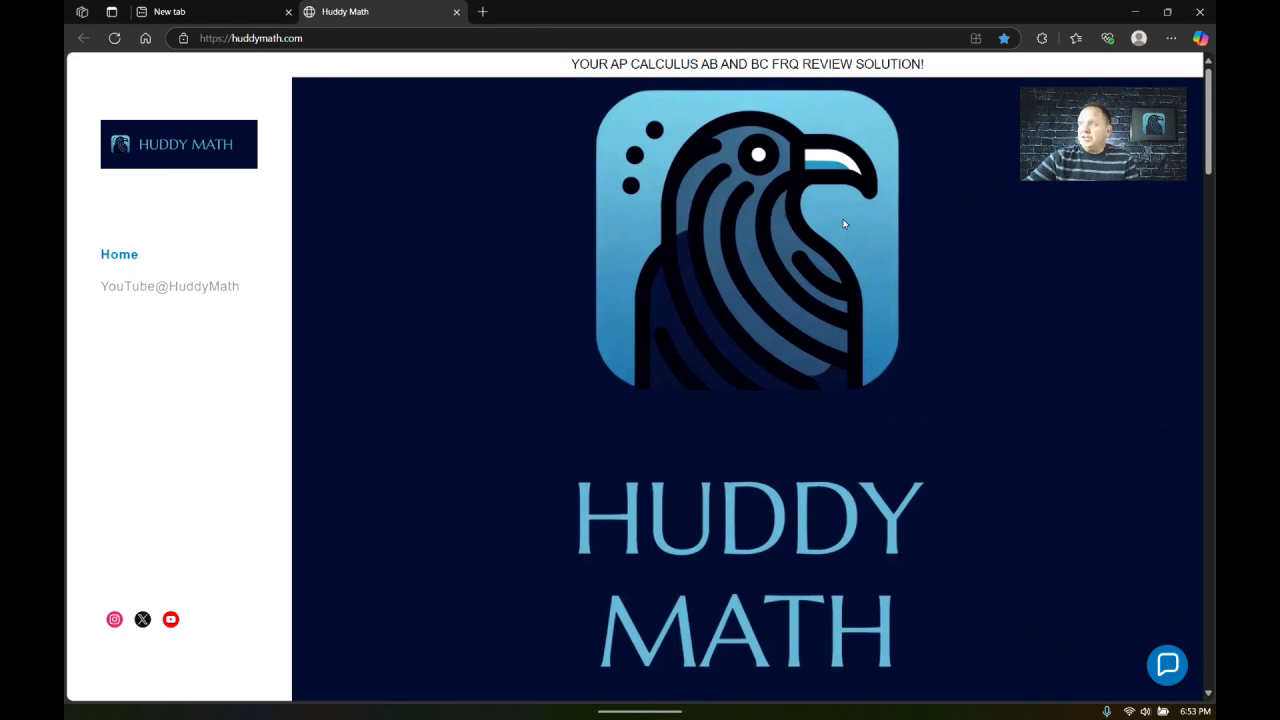
pyautogui.moveTo(576, 456)
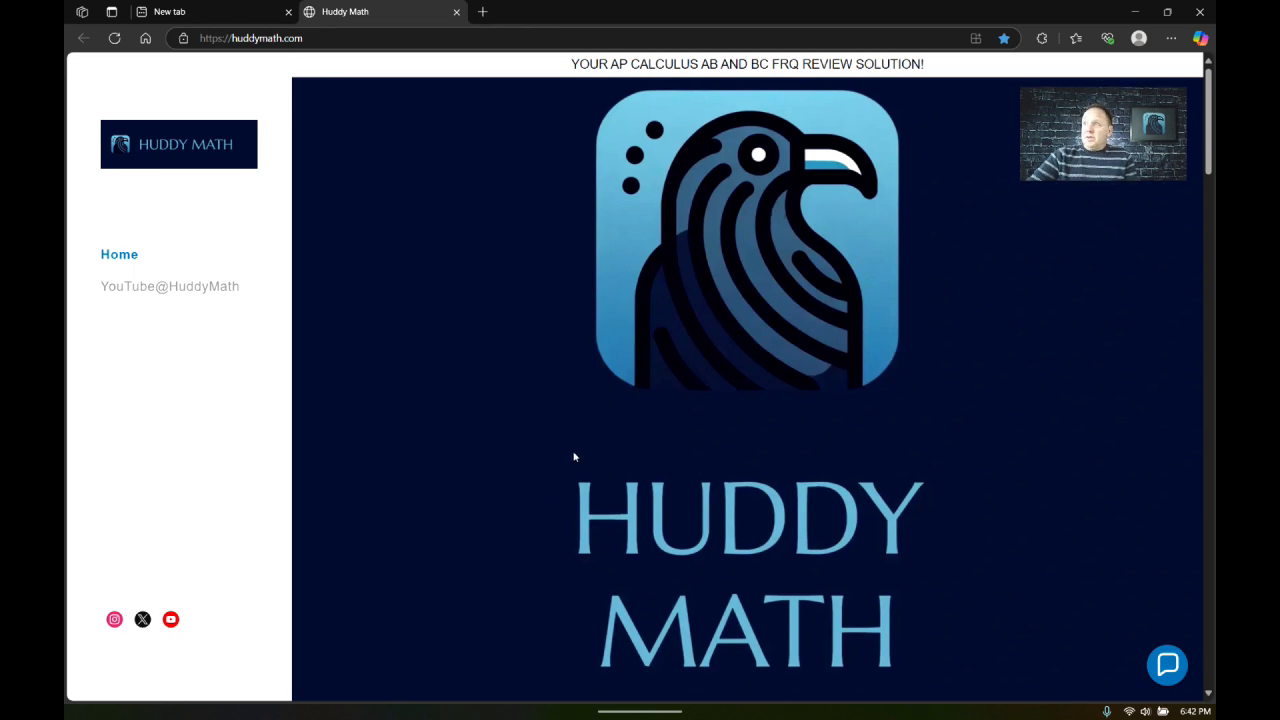
pyautogui.moveTo(570, 456)
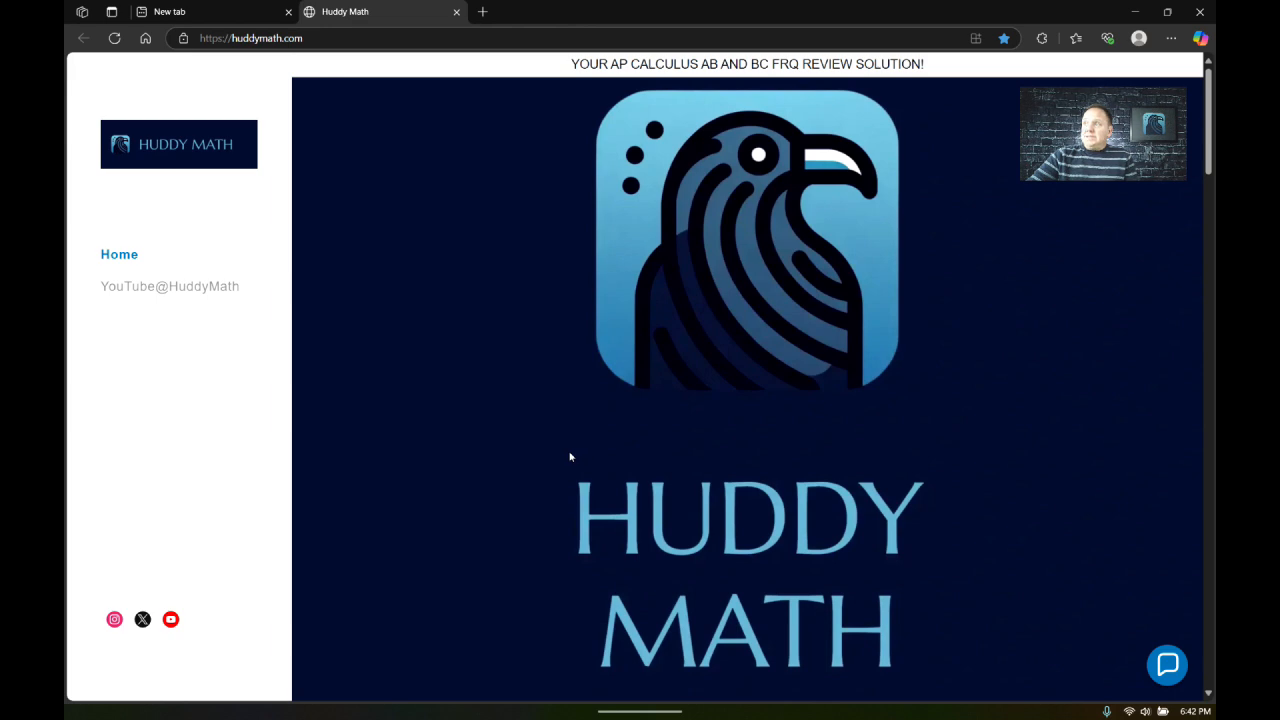
# Scroll down past the banner through the FRQ playlist links to the Blank, Condensed PDFs heading.
pyautogui.scroll(-3)
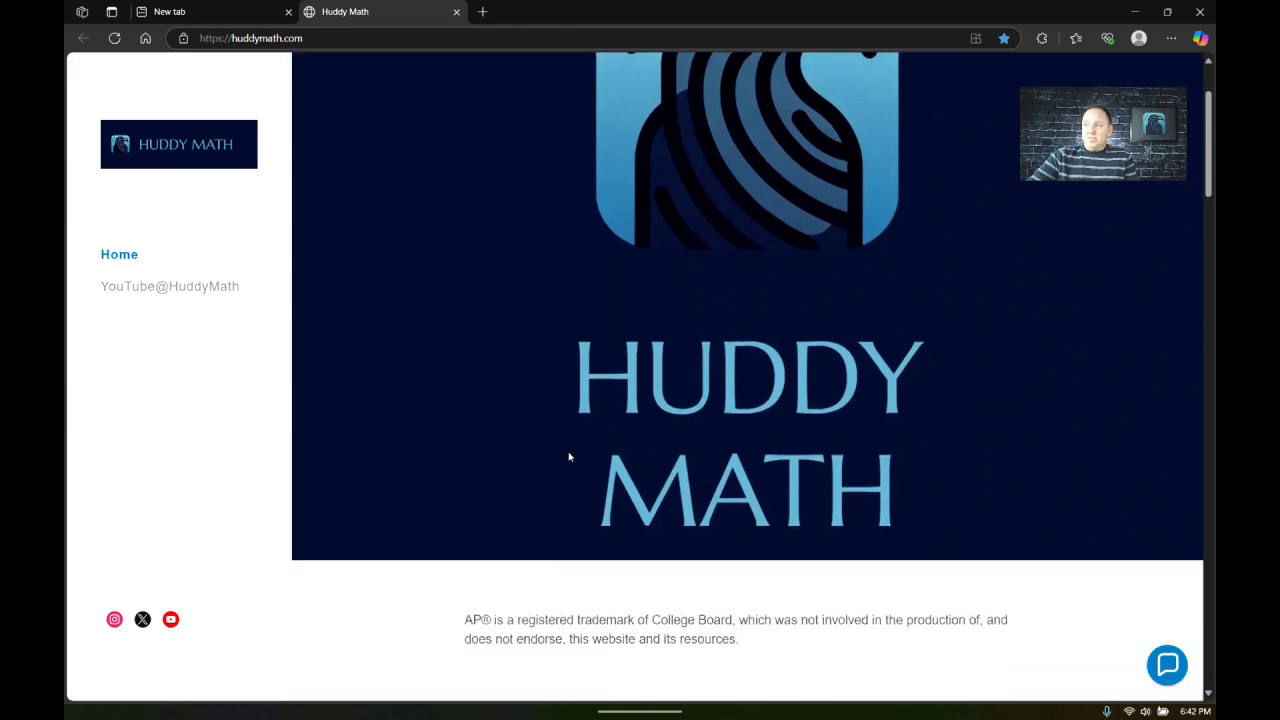
pyautogui.scroll(-3)
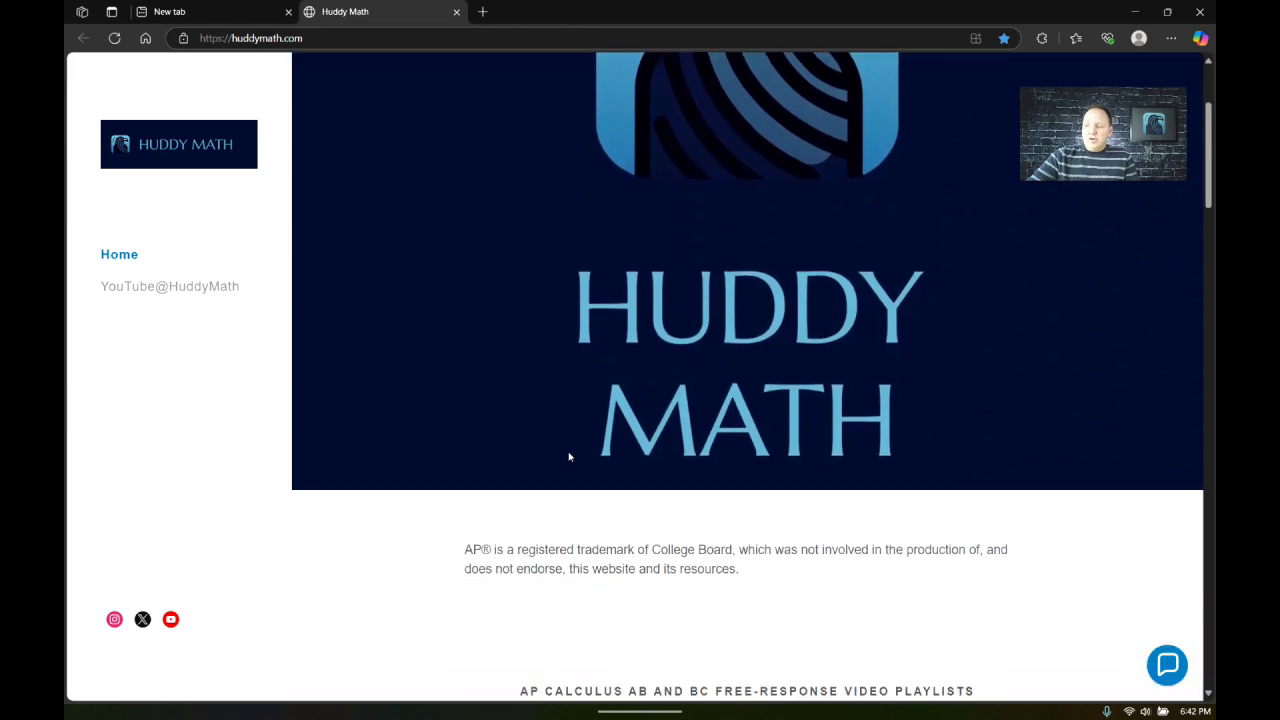
pyautogui.scroll(-3)
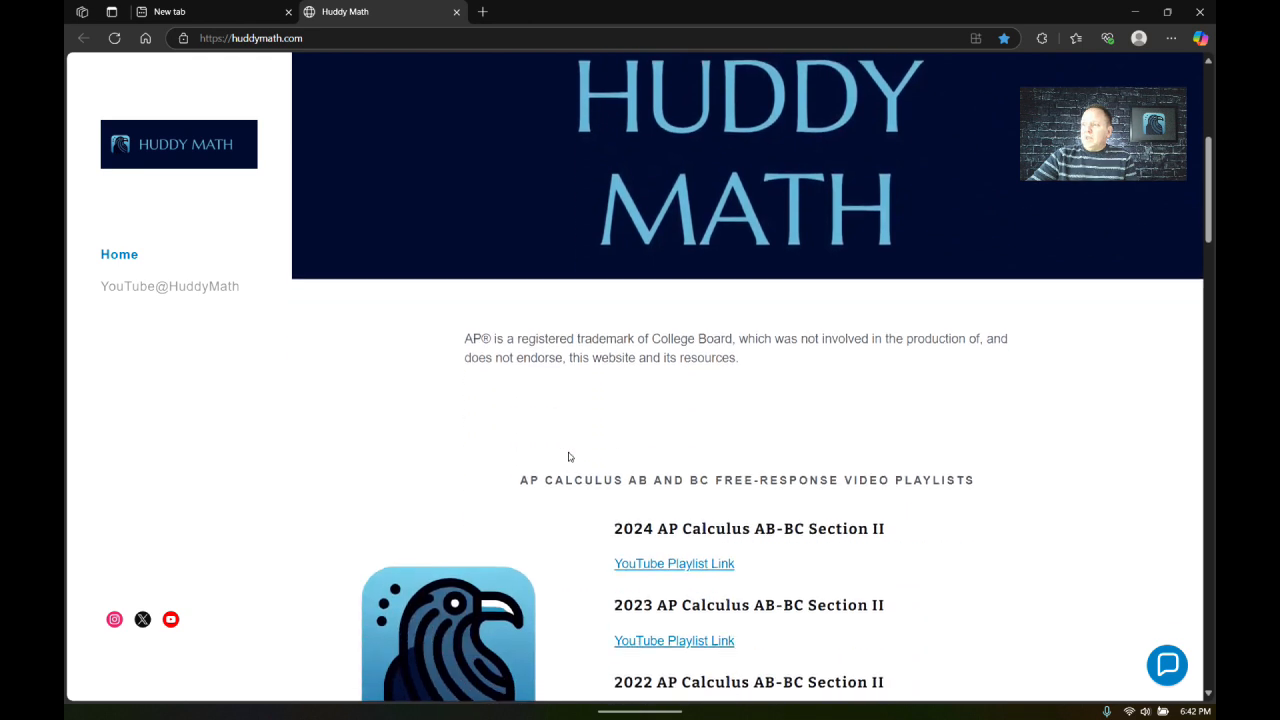
pyautogui.scroll(-3)
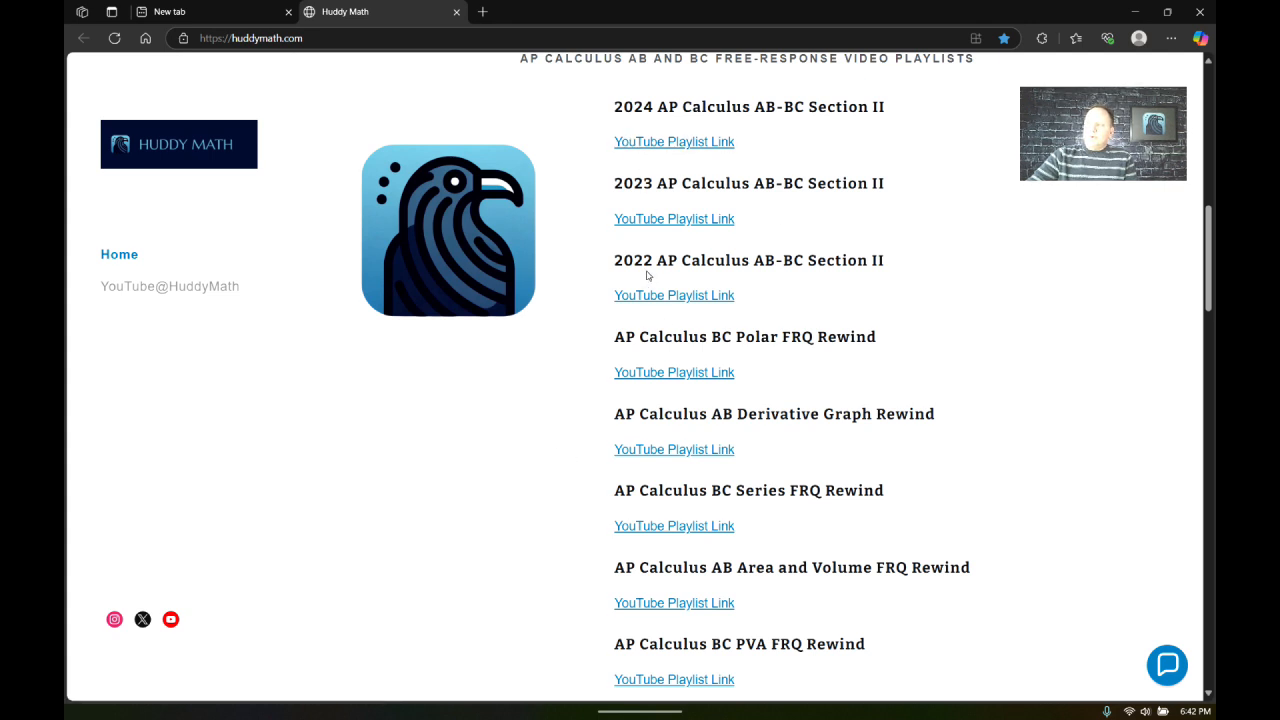
pyautogui.moveTo(580, 260)
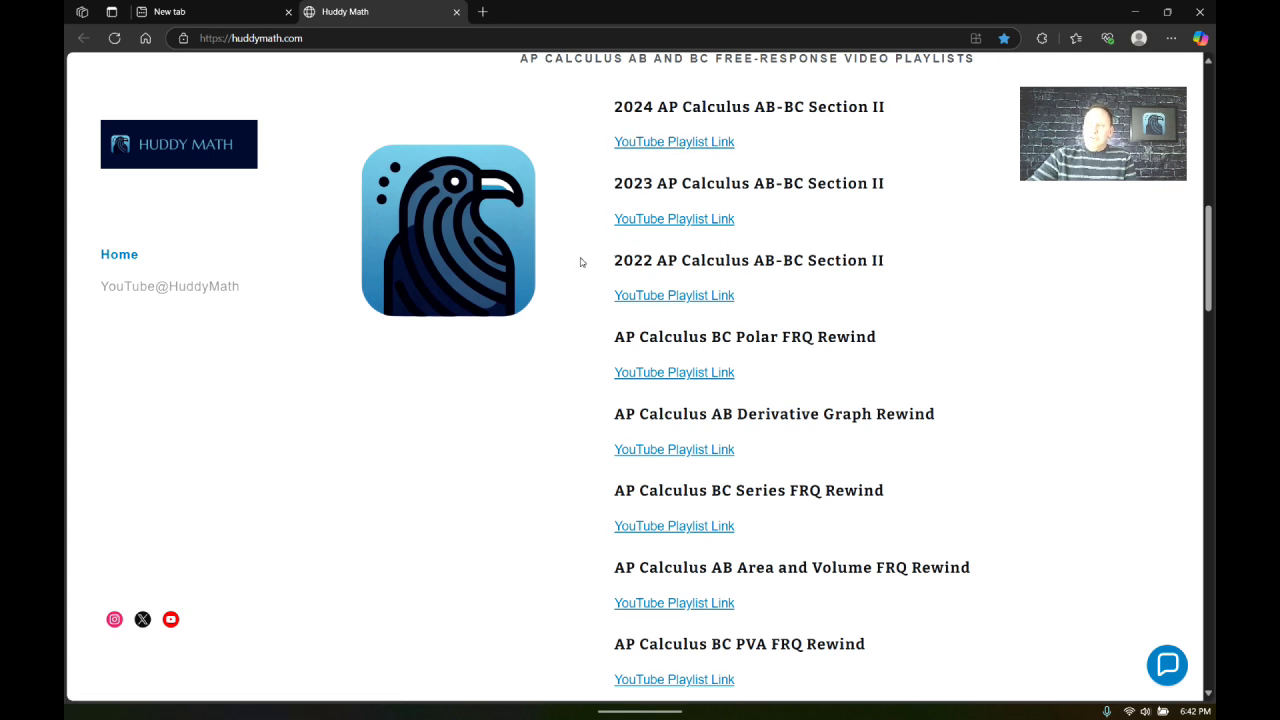
pyautogui.scroll(-3)
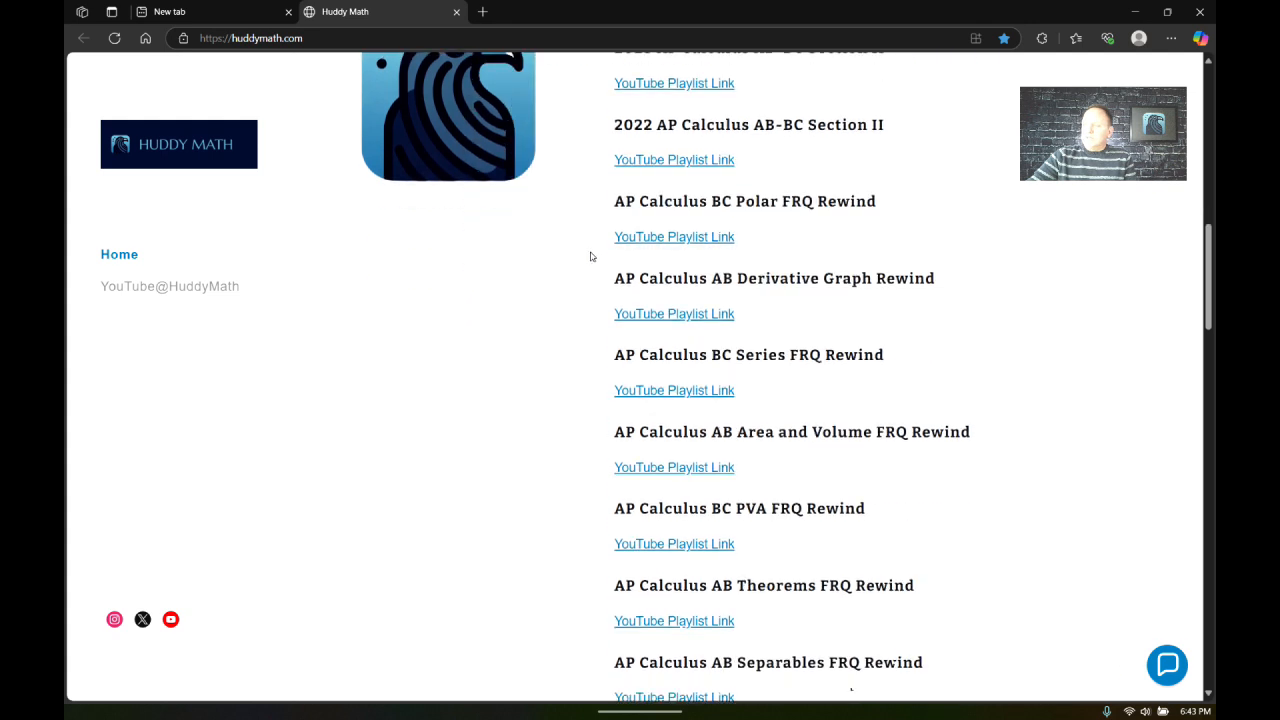
pyautogui.scroll(-3)
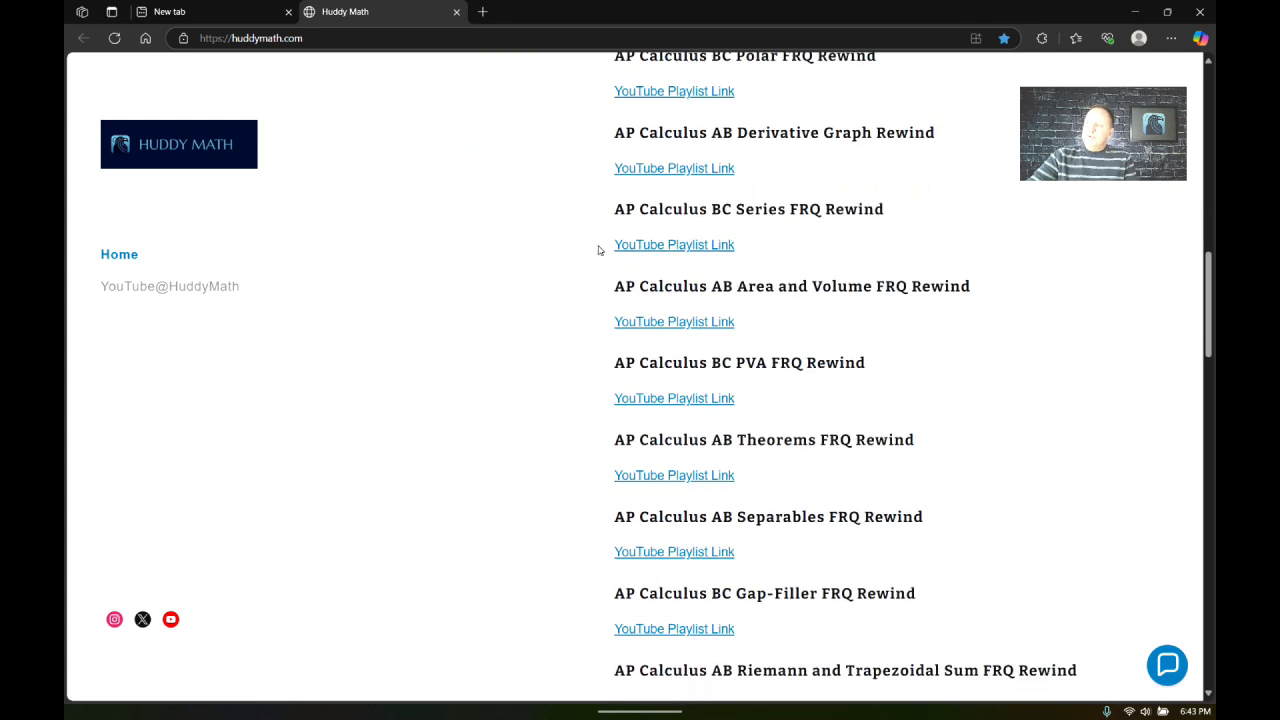
pyautogui.scroll(-3)
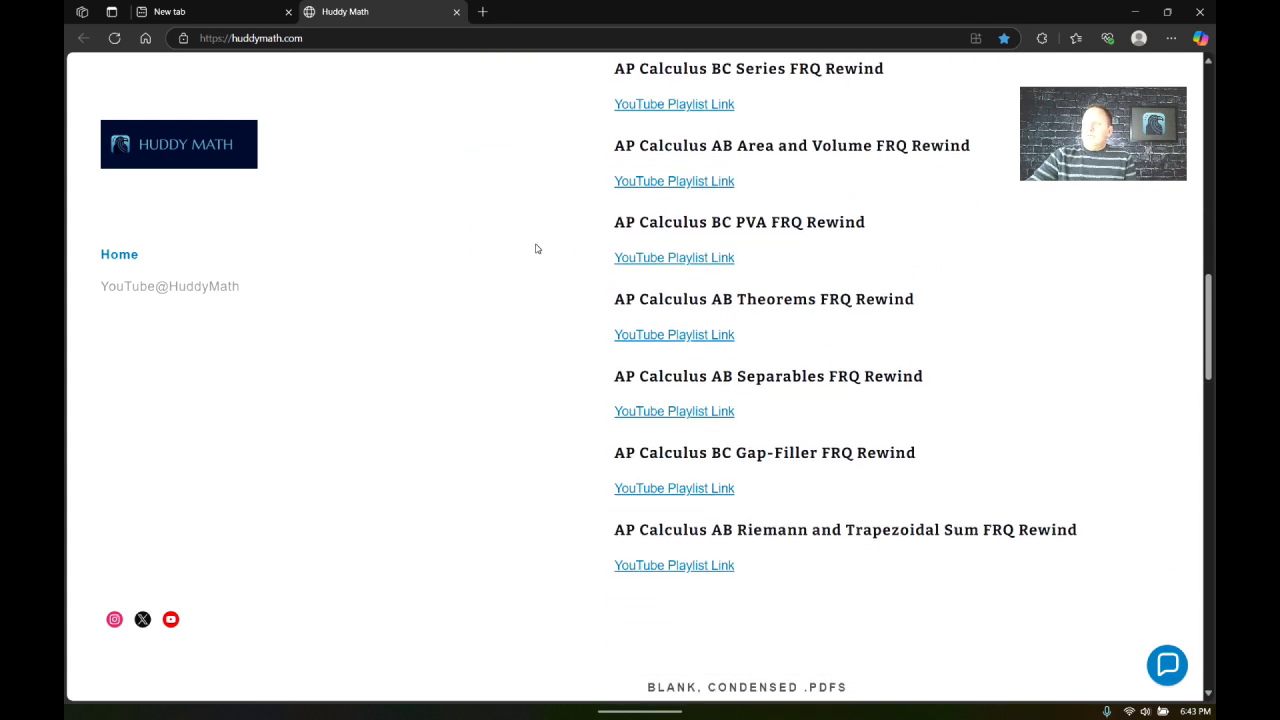
pyautogui.moveTo(560, 244)
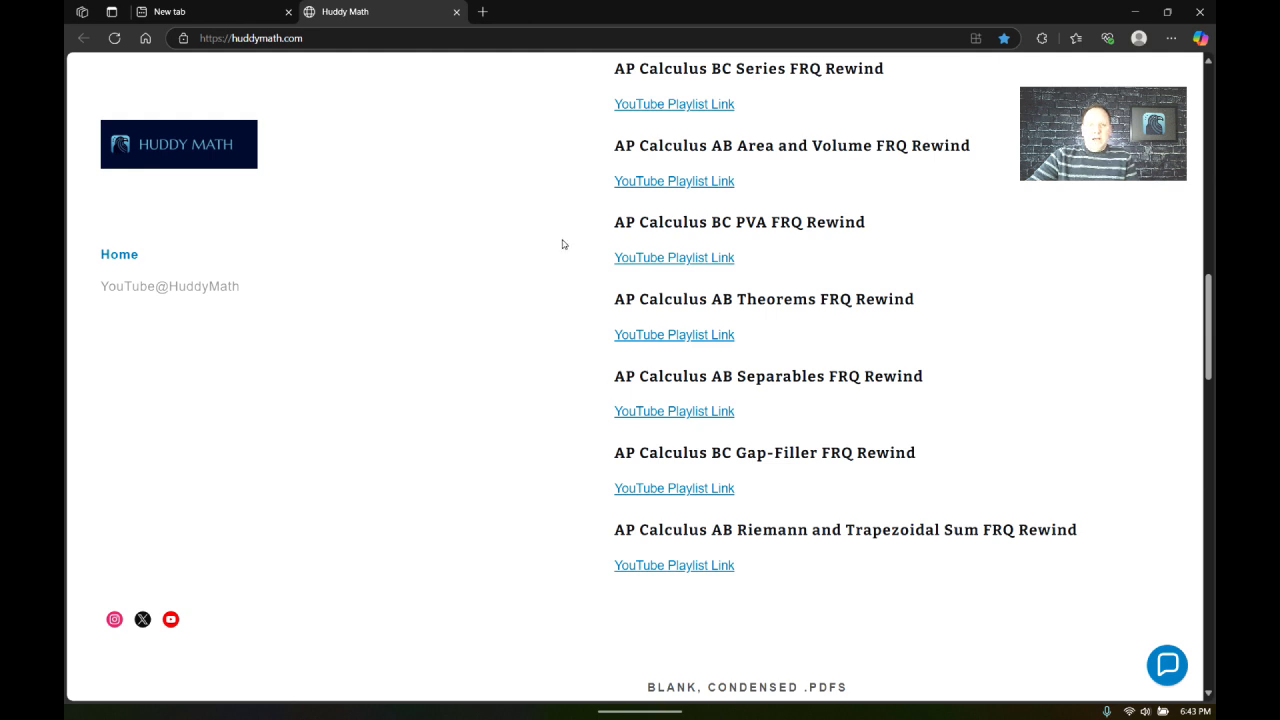
pyautogui.moveTo(568, 244)
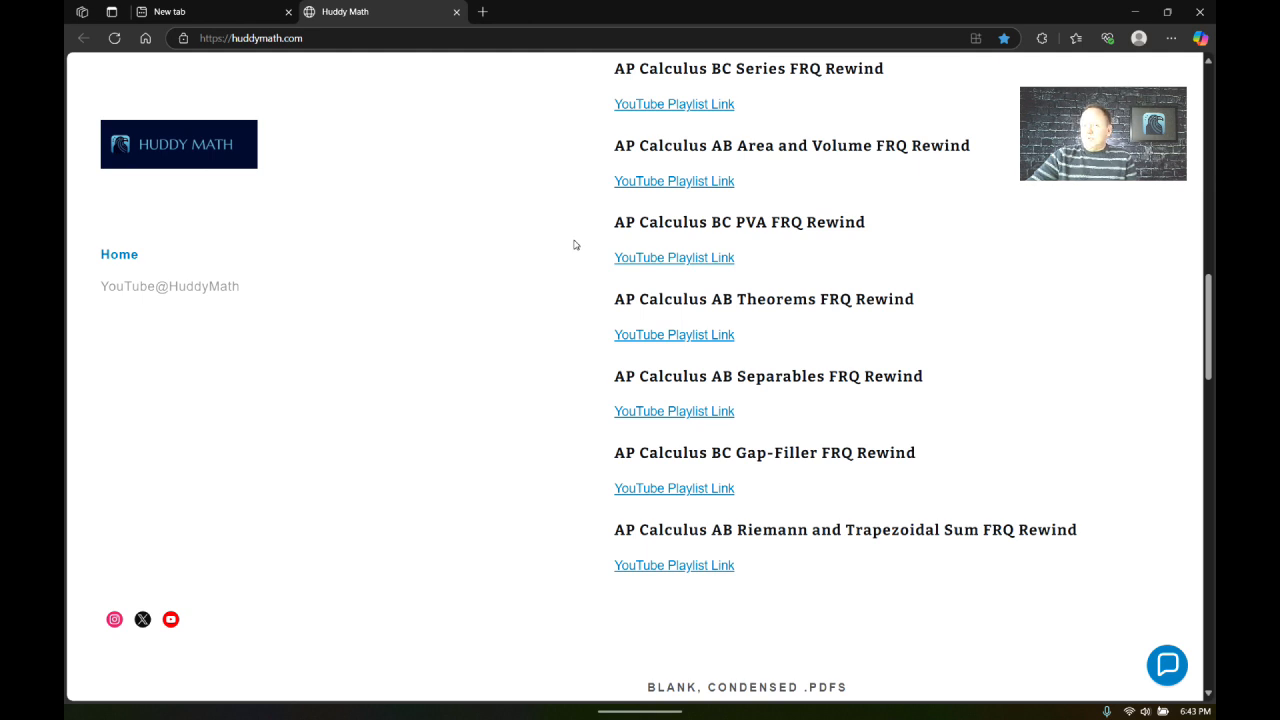
# Scroll to the PDF download list and open the AP Calculus AB Area and Volume FRQ Rewind PDF.
pyautogui.scroll(-3)
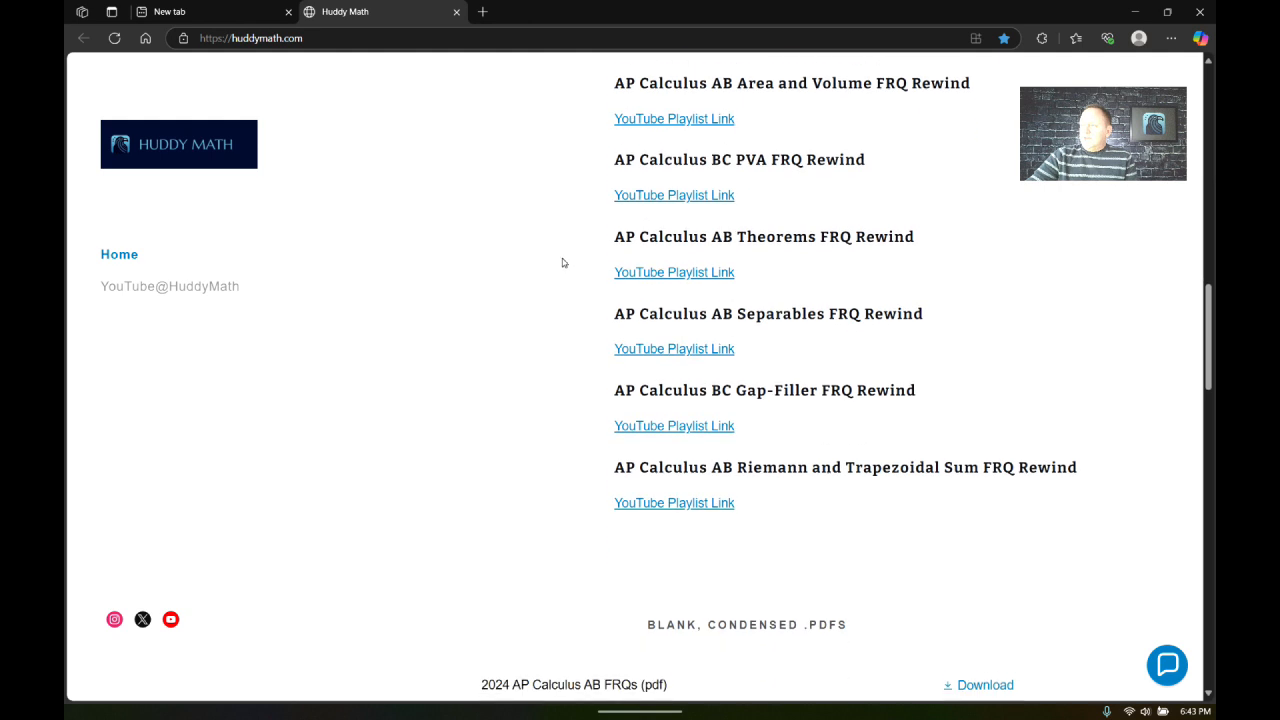
pyautogui.scroll(-3)
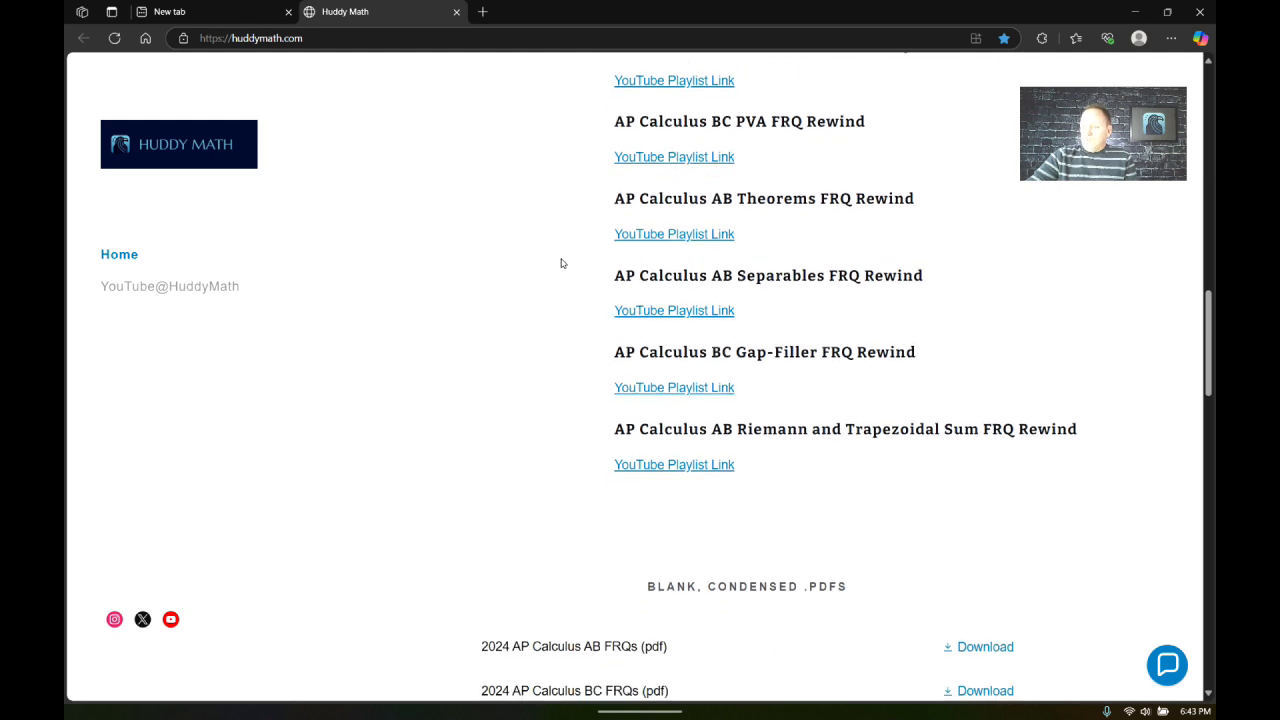
pyautogui.scroll(-3)
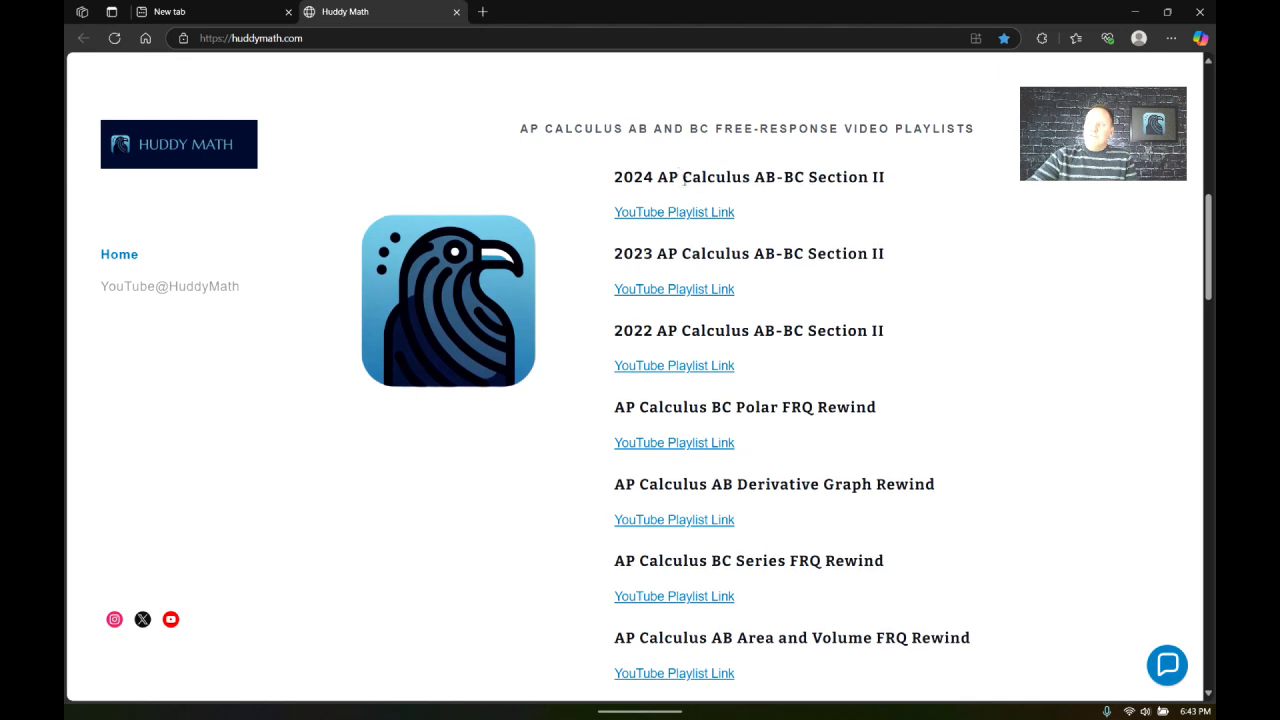
pyautogui.scroll(-3)
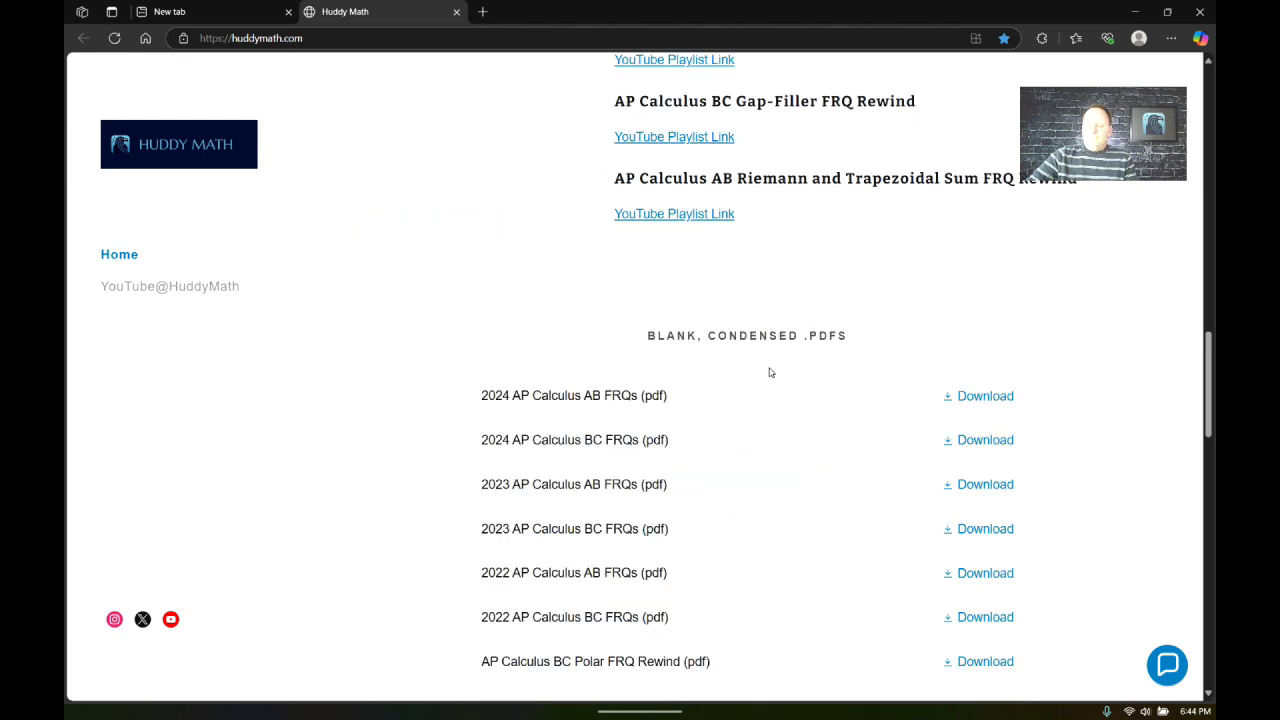
pyautogui.scroll(-3)
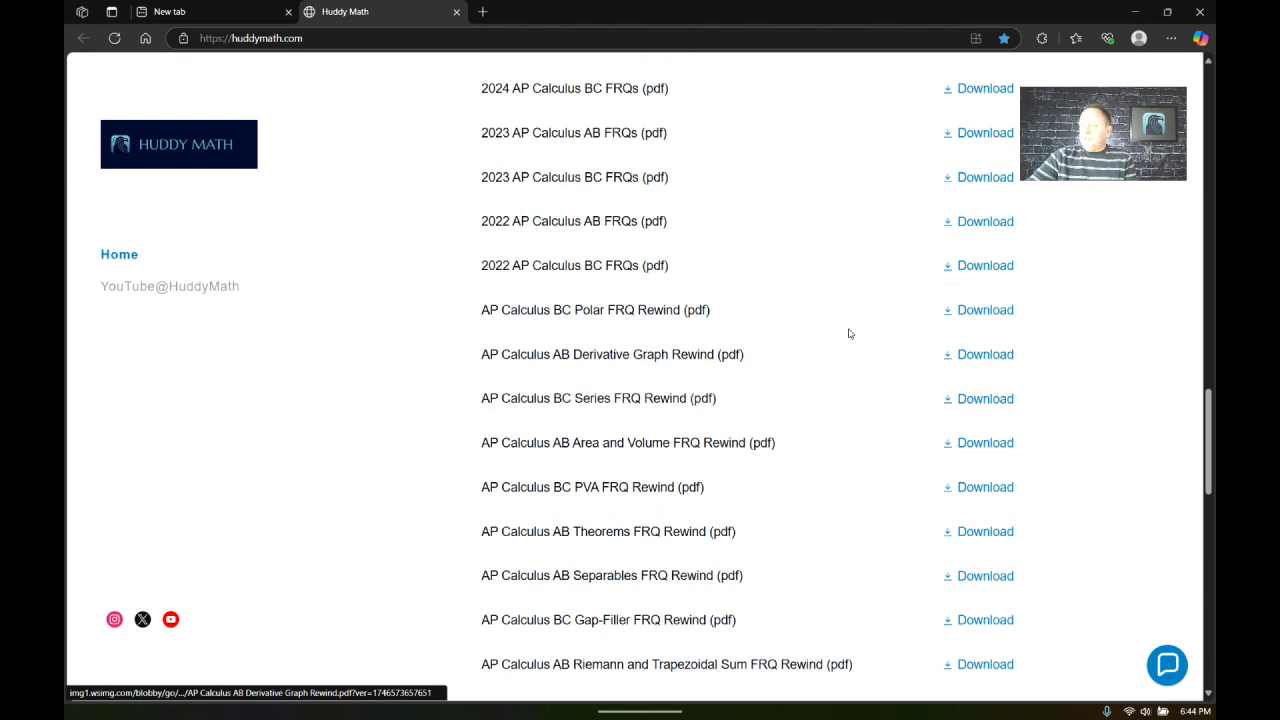
pyautogui.moveTo(842, 440)
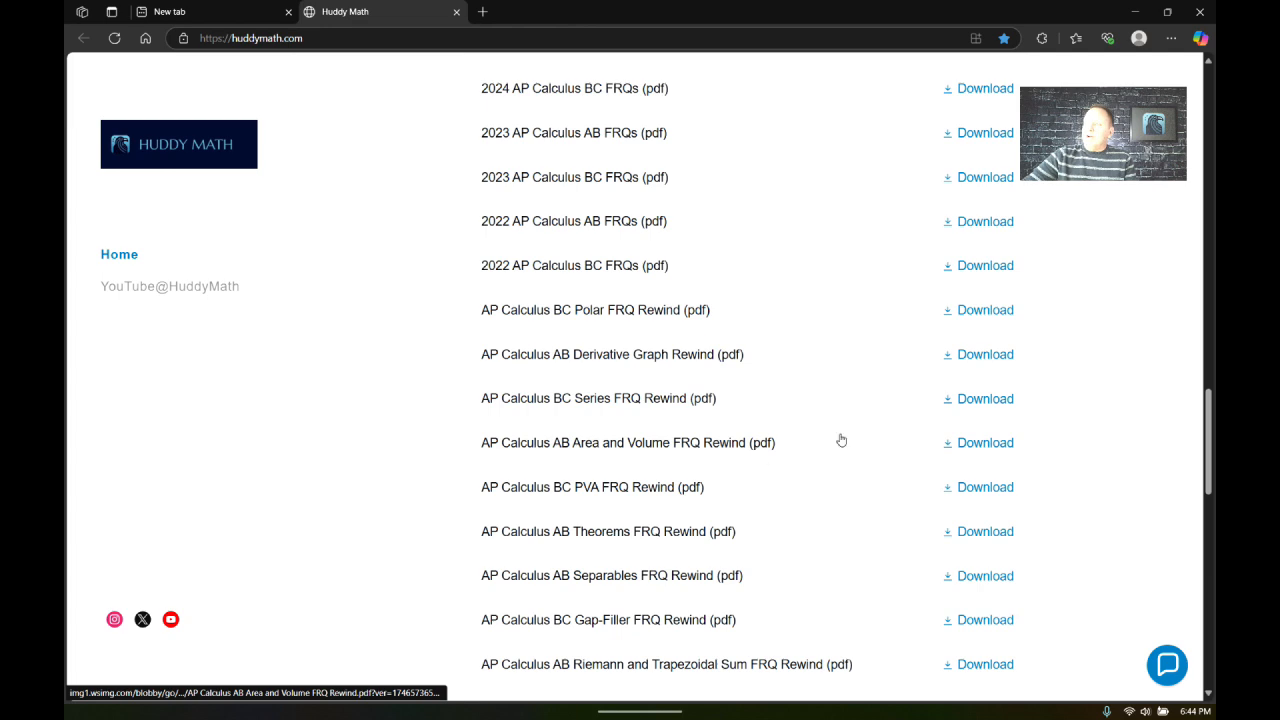
pyautogui.click(984, 442)
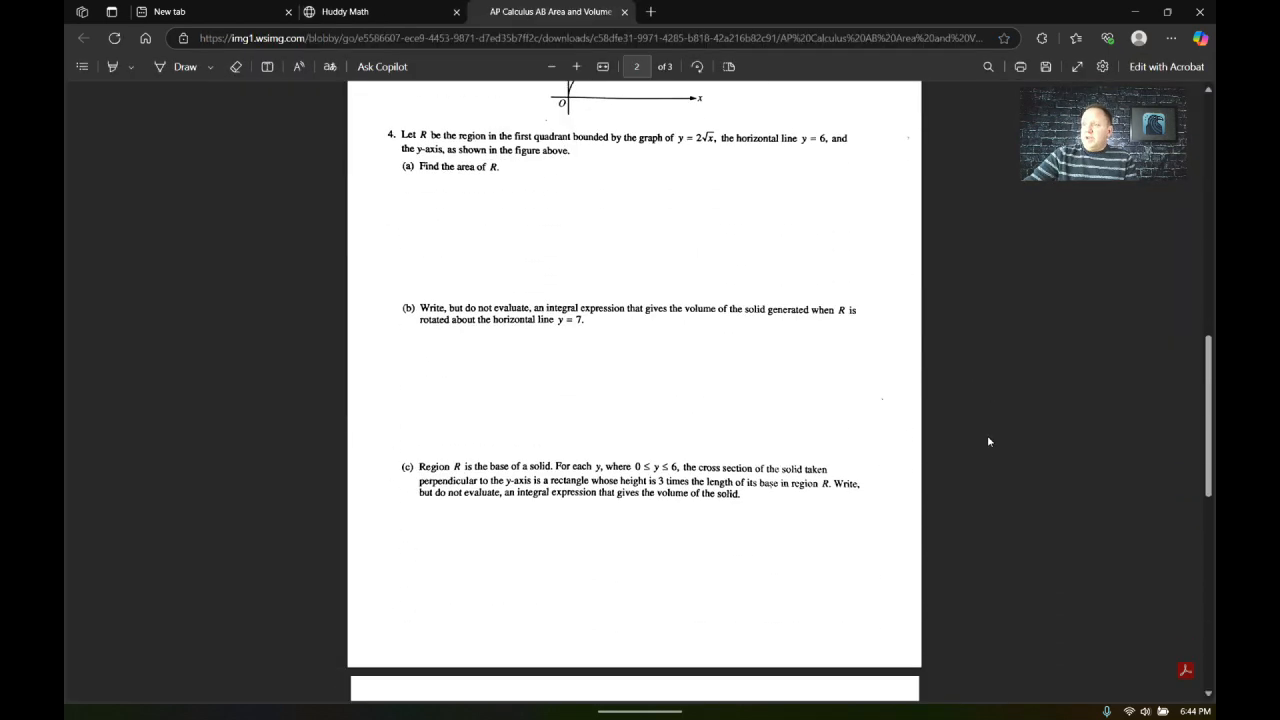
# Go to page 1 of the Area and Volume rewind PDF showing the 2006 AB question.
pyautogui.scroll(3)
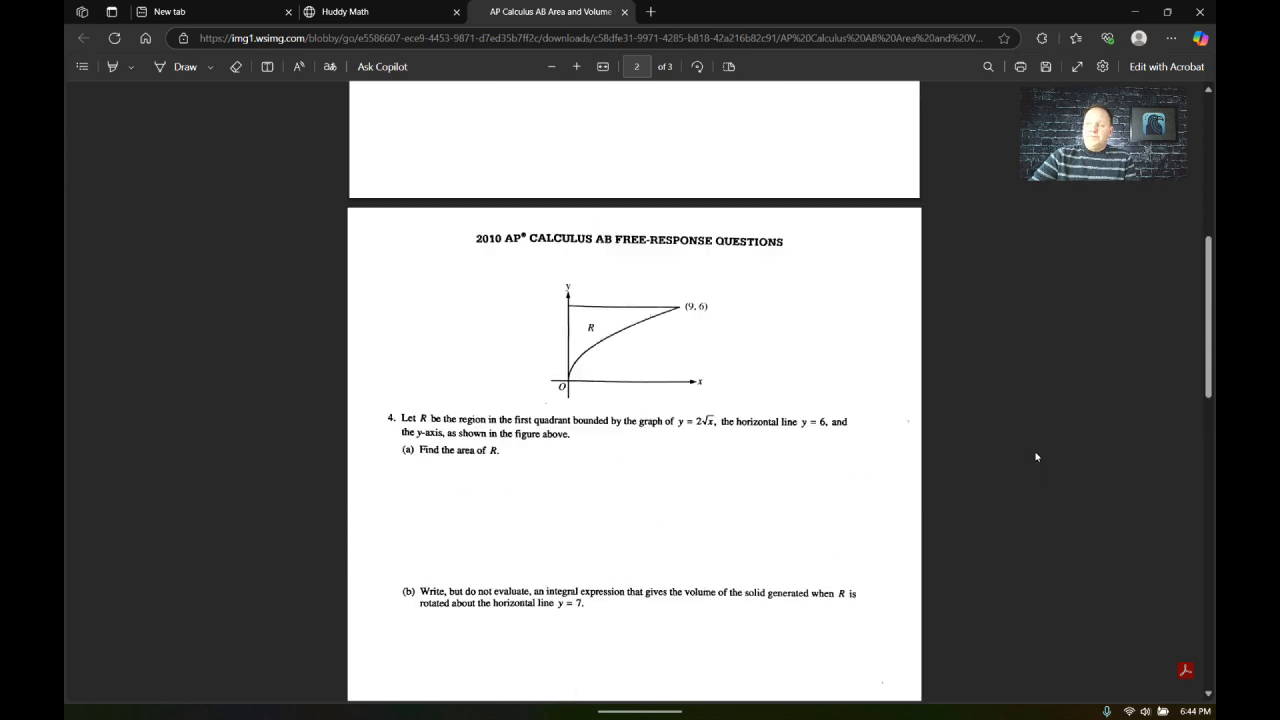
pyautogui.click(552, 66)
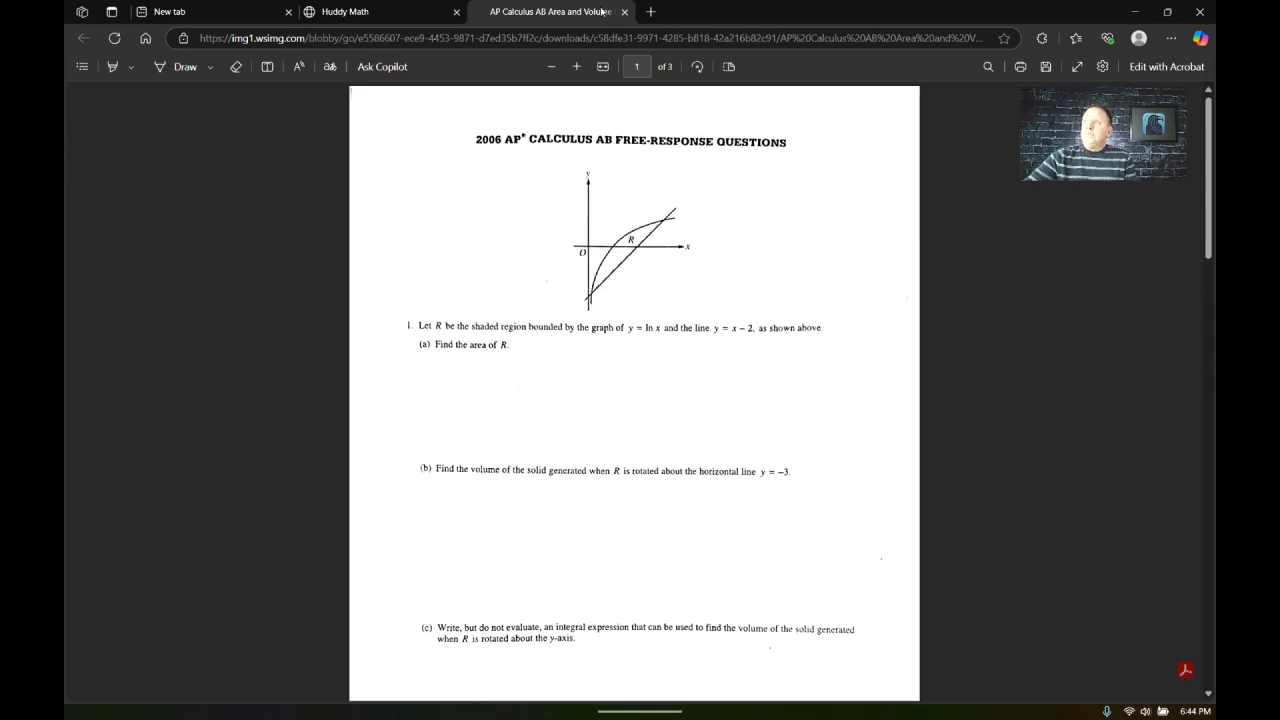
pyautogui.moveTo(616, 20)
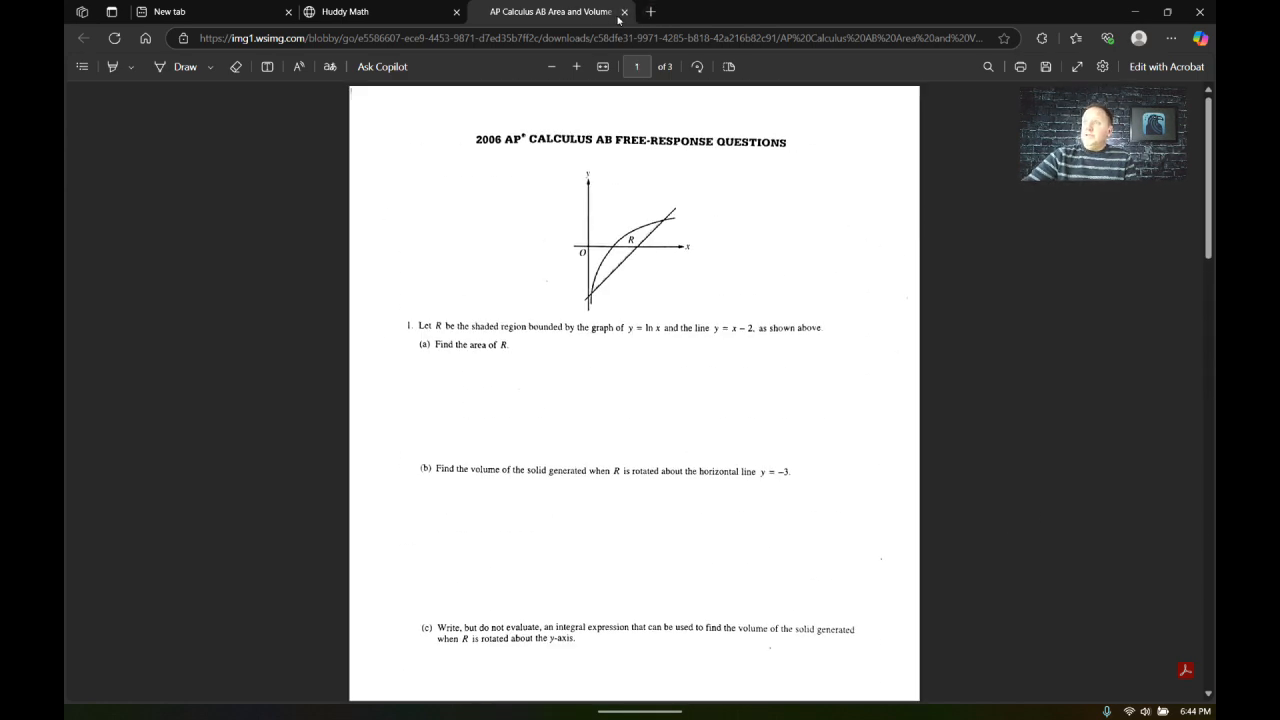
pyautogui.moveTo(624, 12)
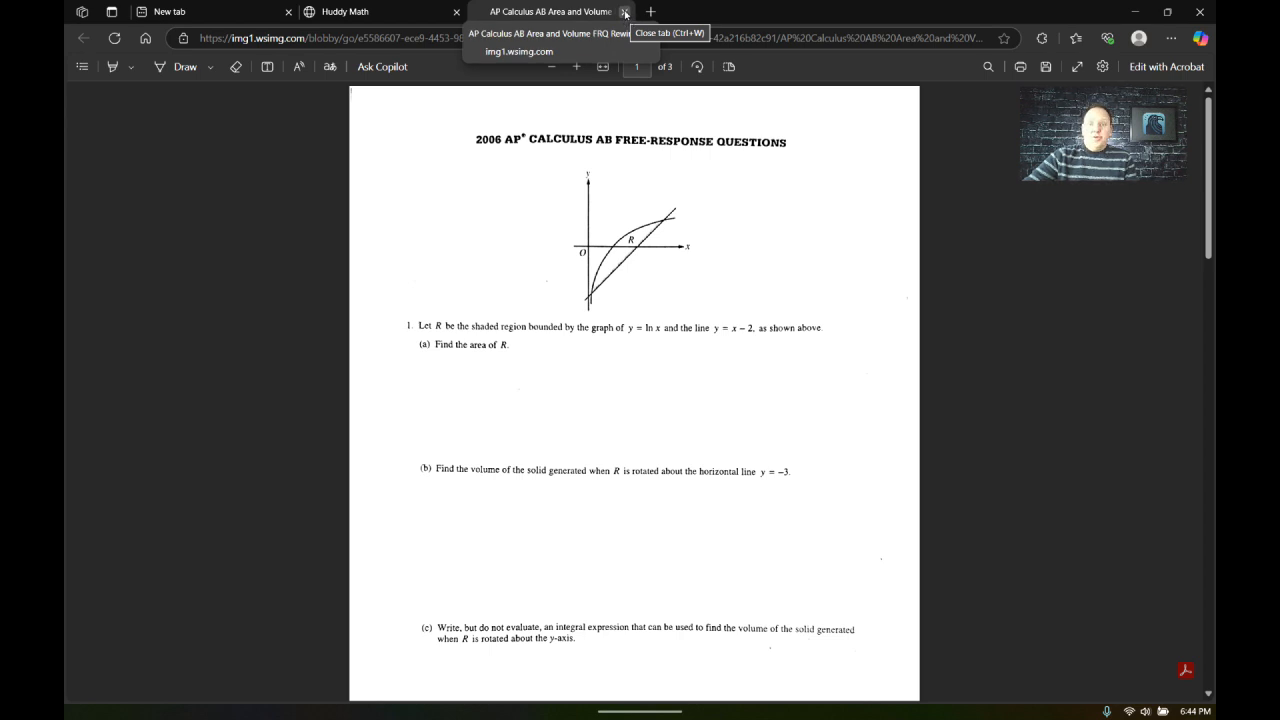
# Close the PDF tab and scroll the Huddy Math home page back to its top banner.
pyautogui.click(624, 12)
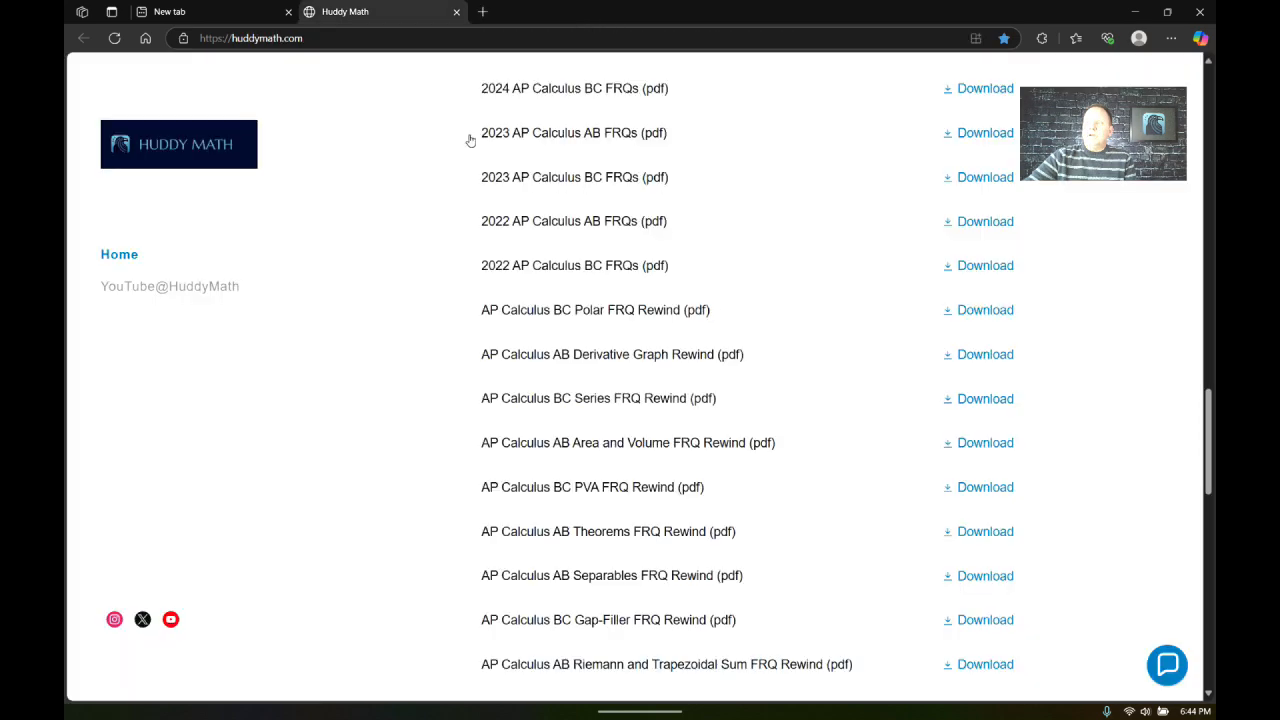
pyautogui.scroll(3)
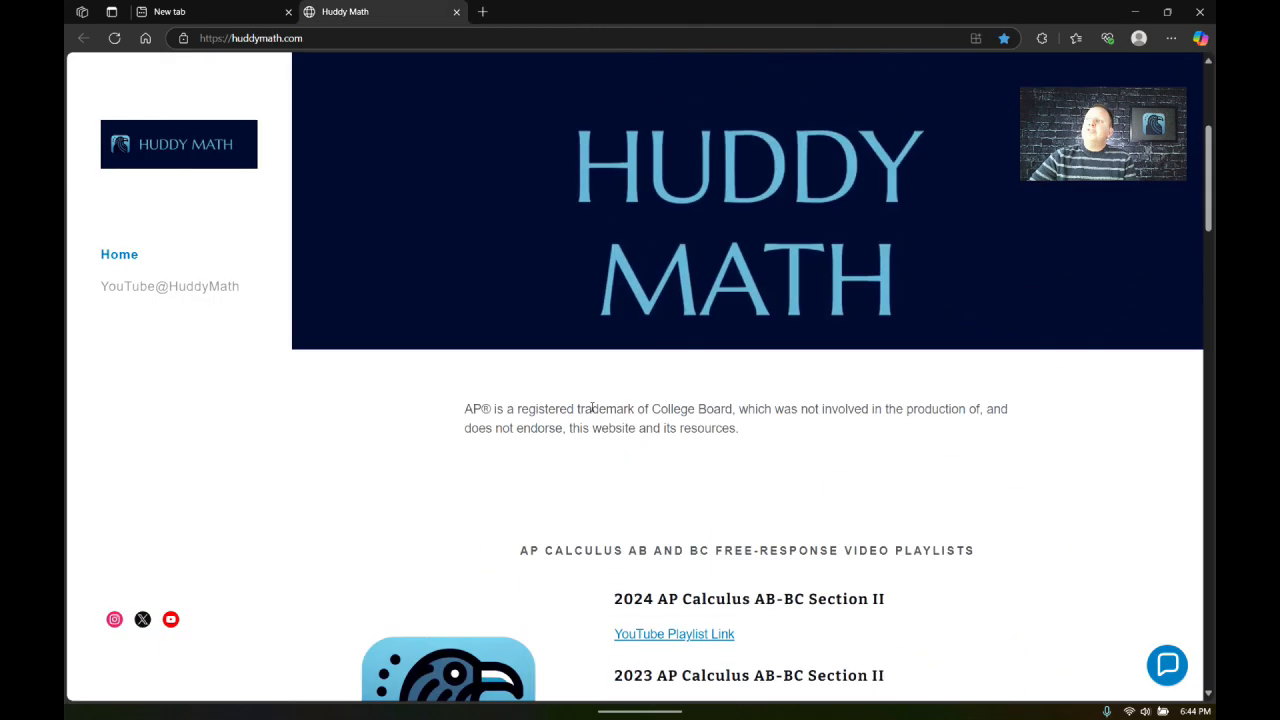
pyautogui.scroll(3)
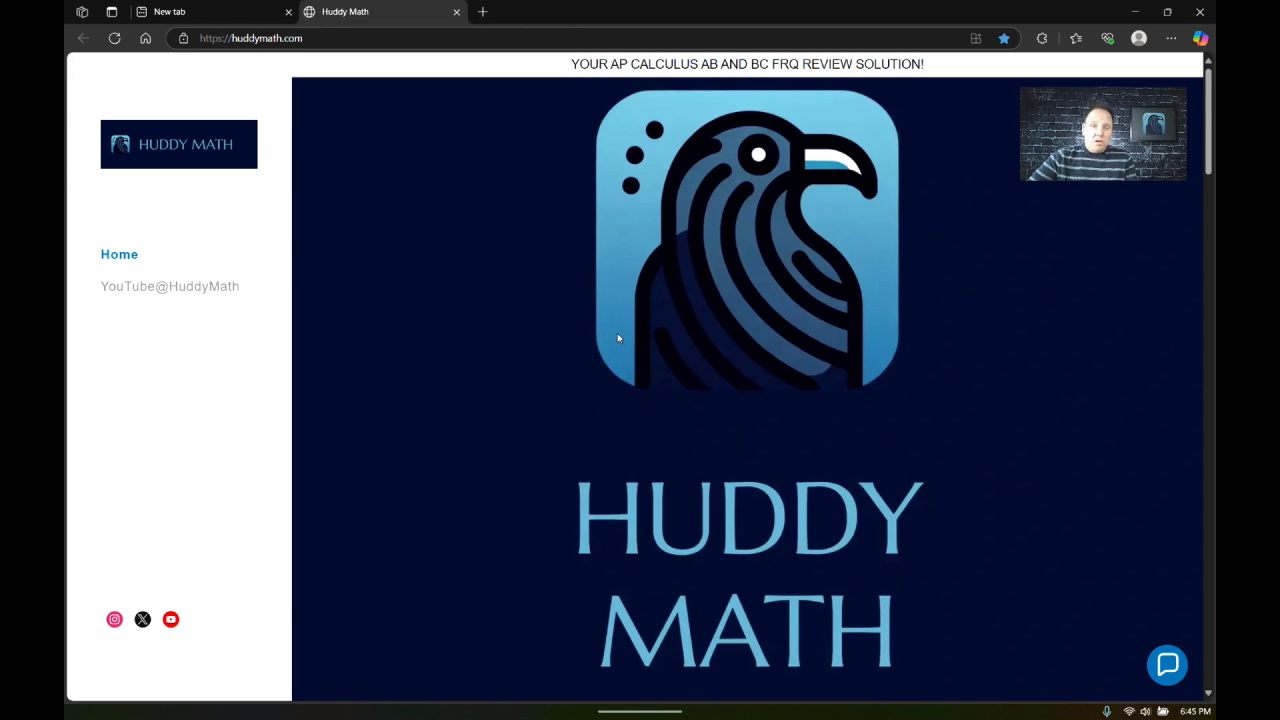
pyautogui.moveTo(520, 354)
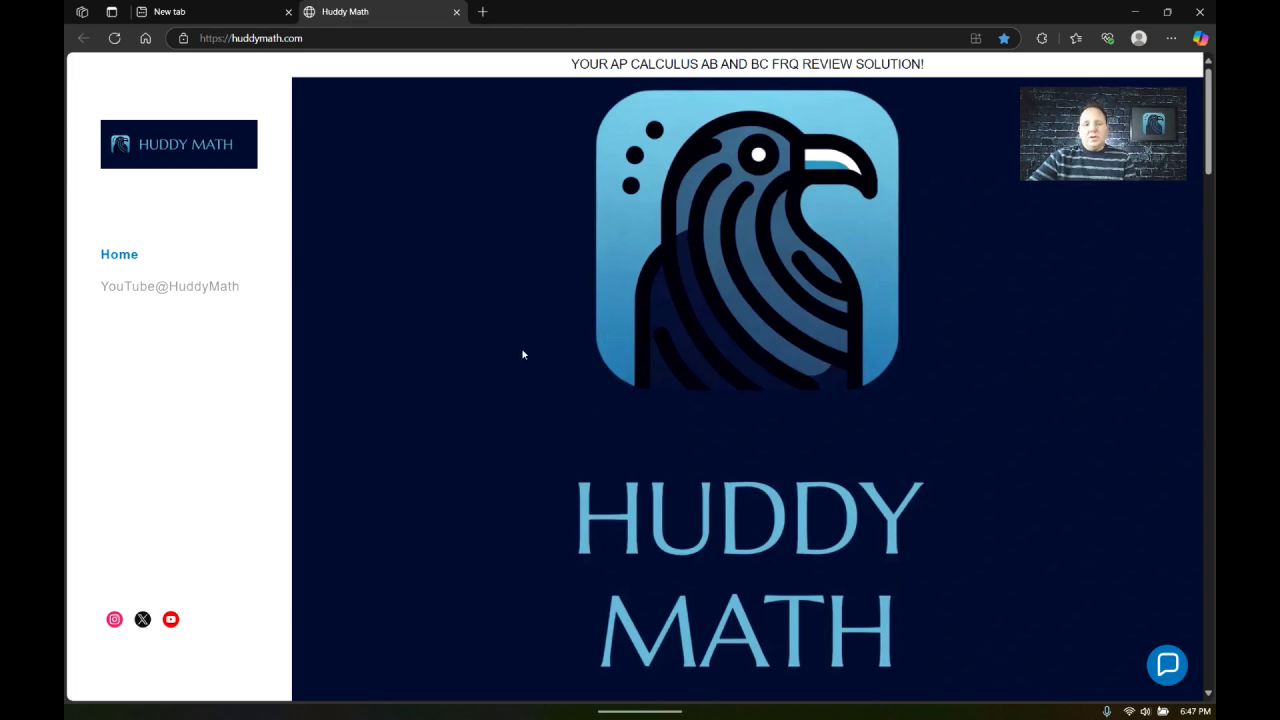
pyautogui.moveTo(528, 344)
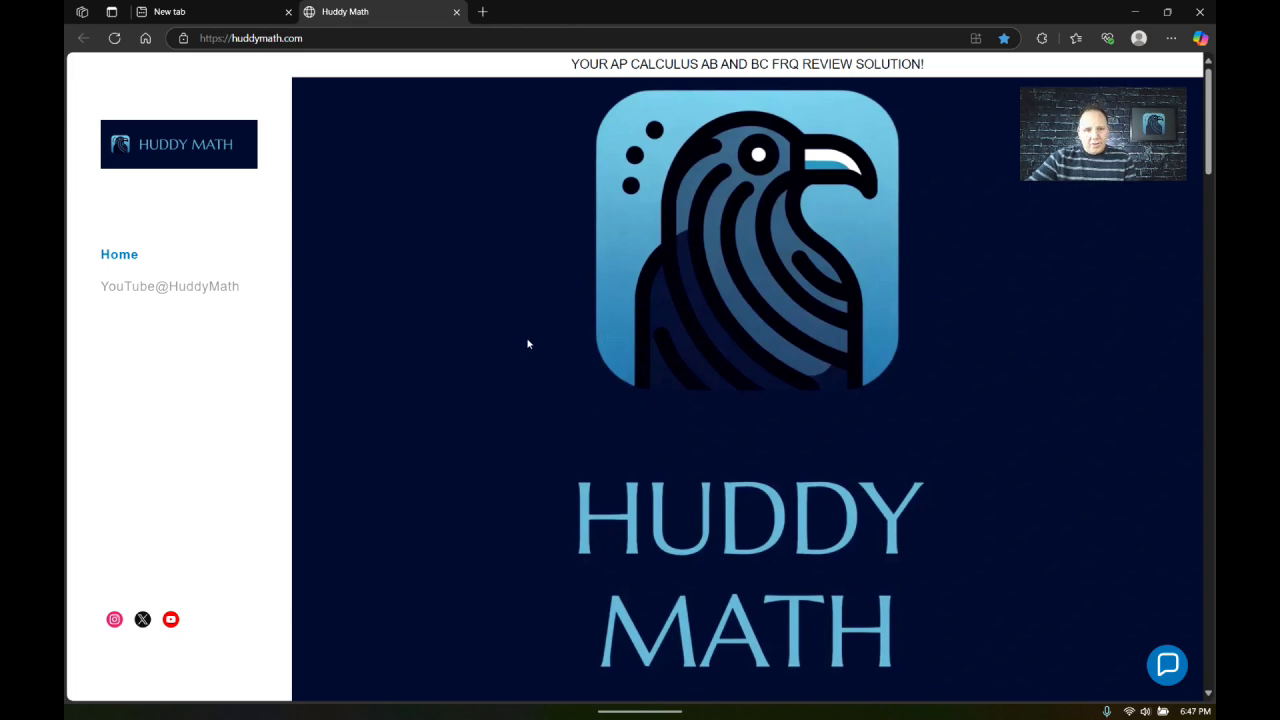
pyautogui.moveTo(538, 356)
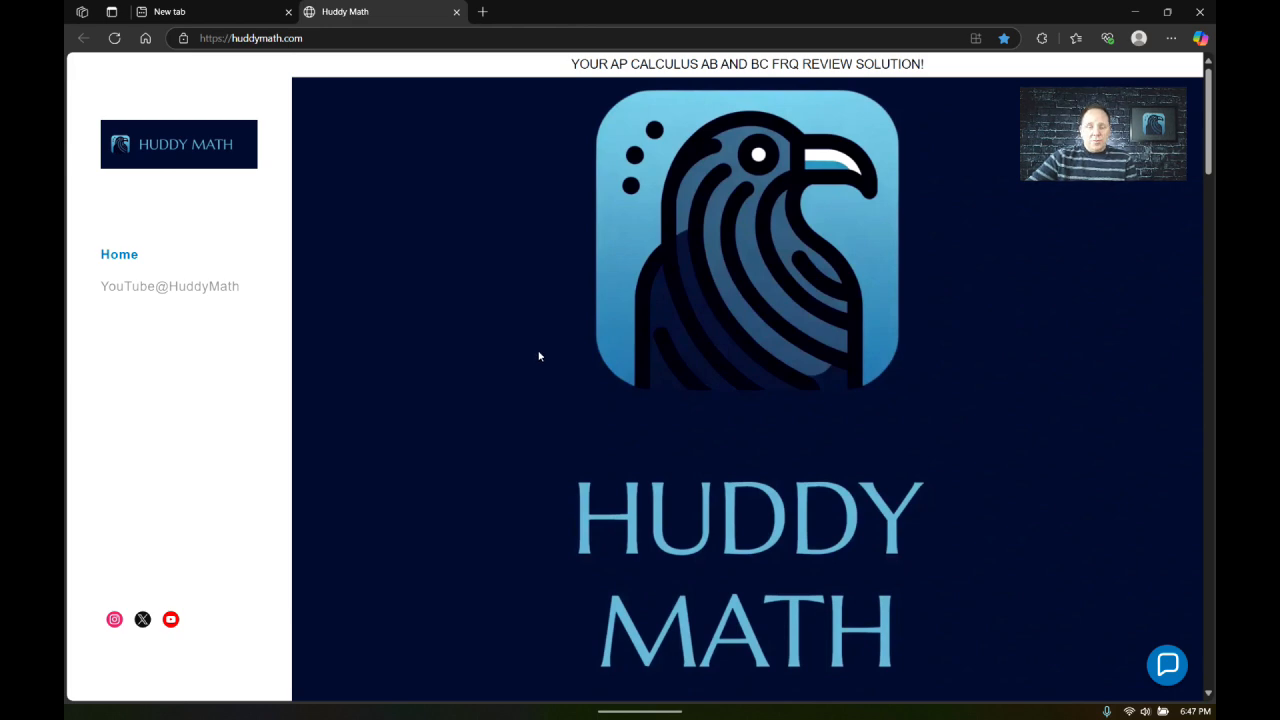
pyautogui.moveTo(536, 350)
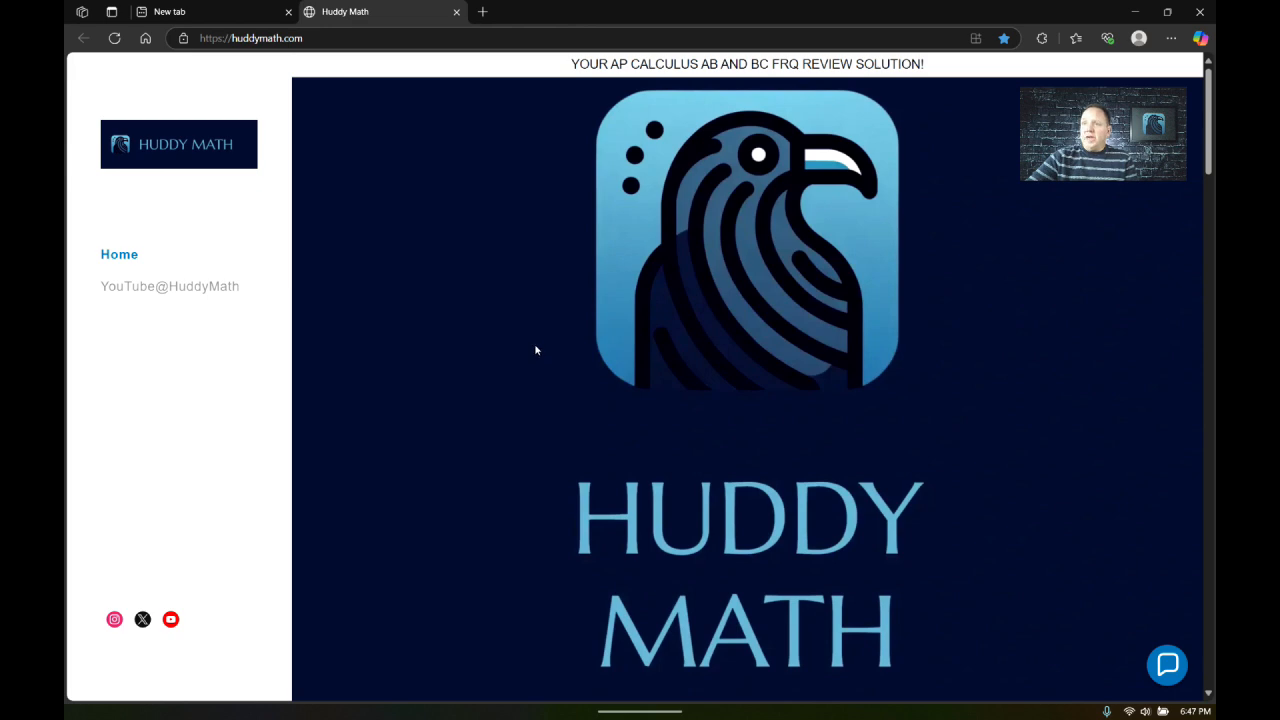
pyautogui.moveTo(196, 284)
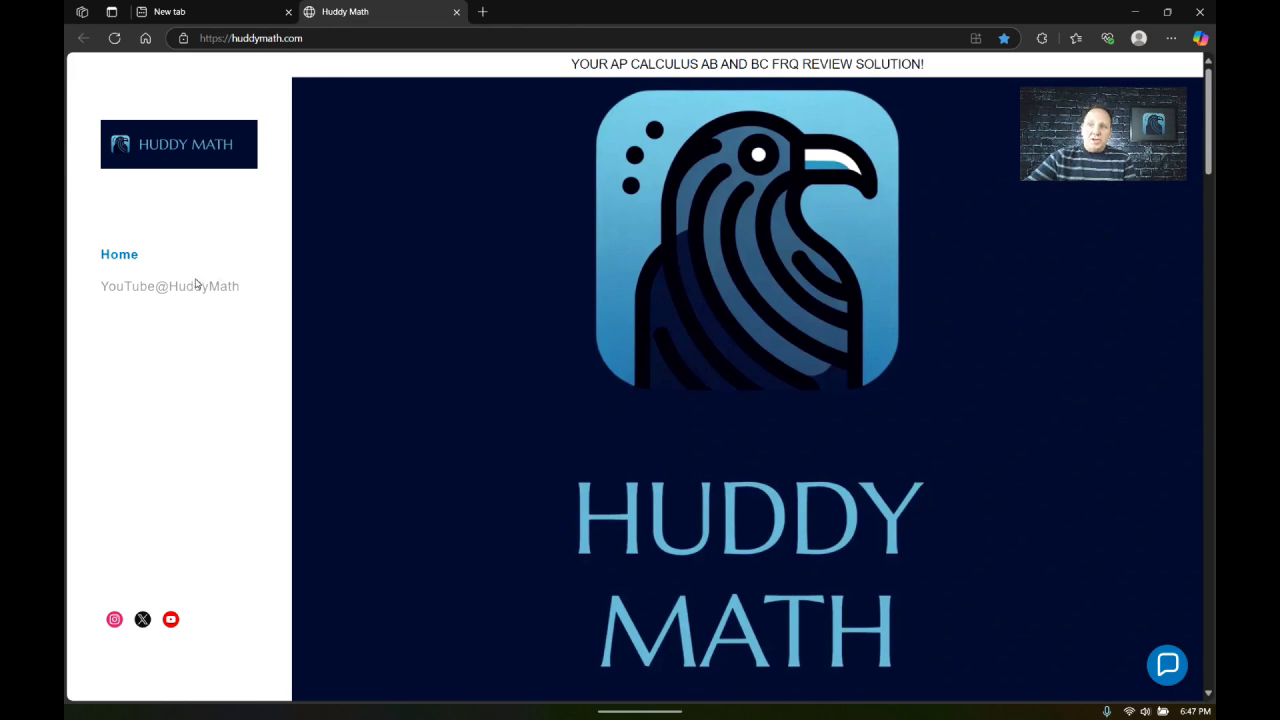
pyautogui.moveTo(350, 278)
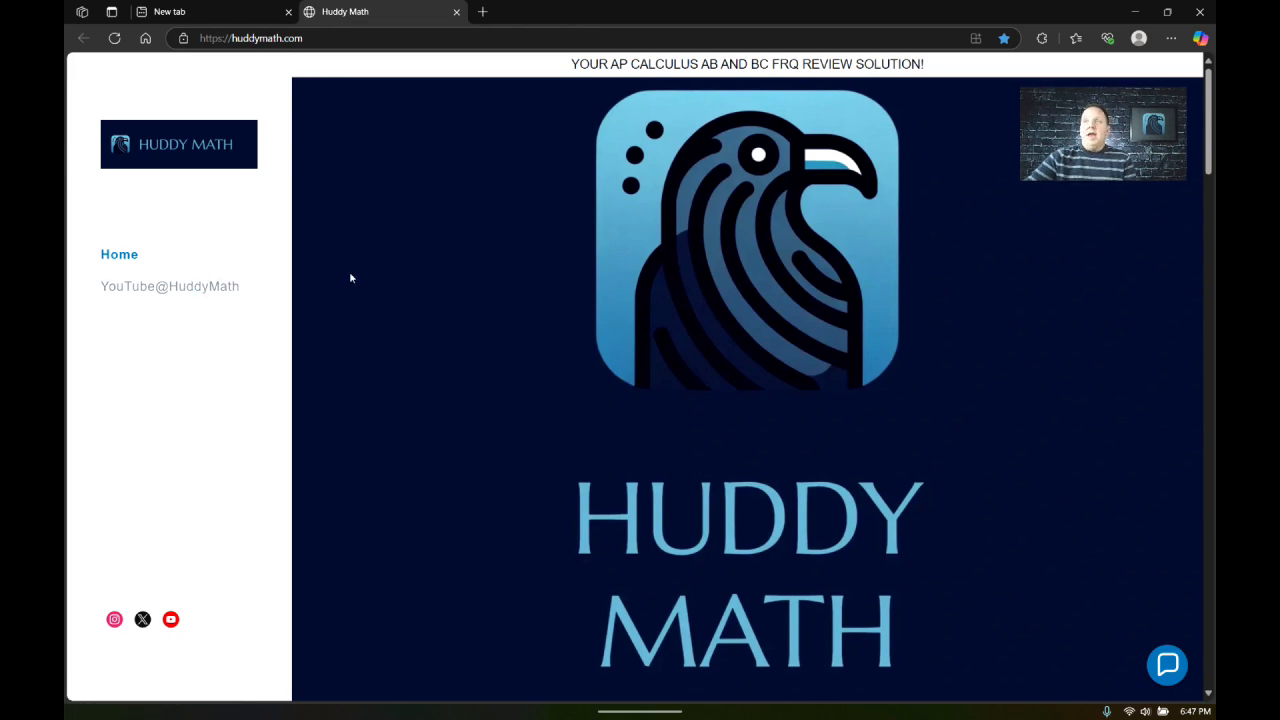
pyautogui.moveTo(372, 272)
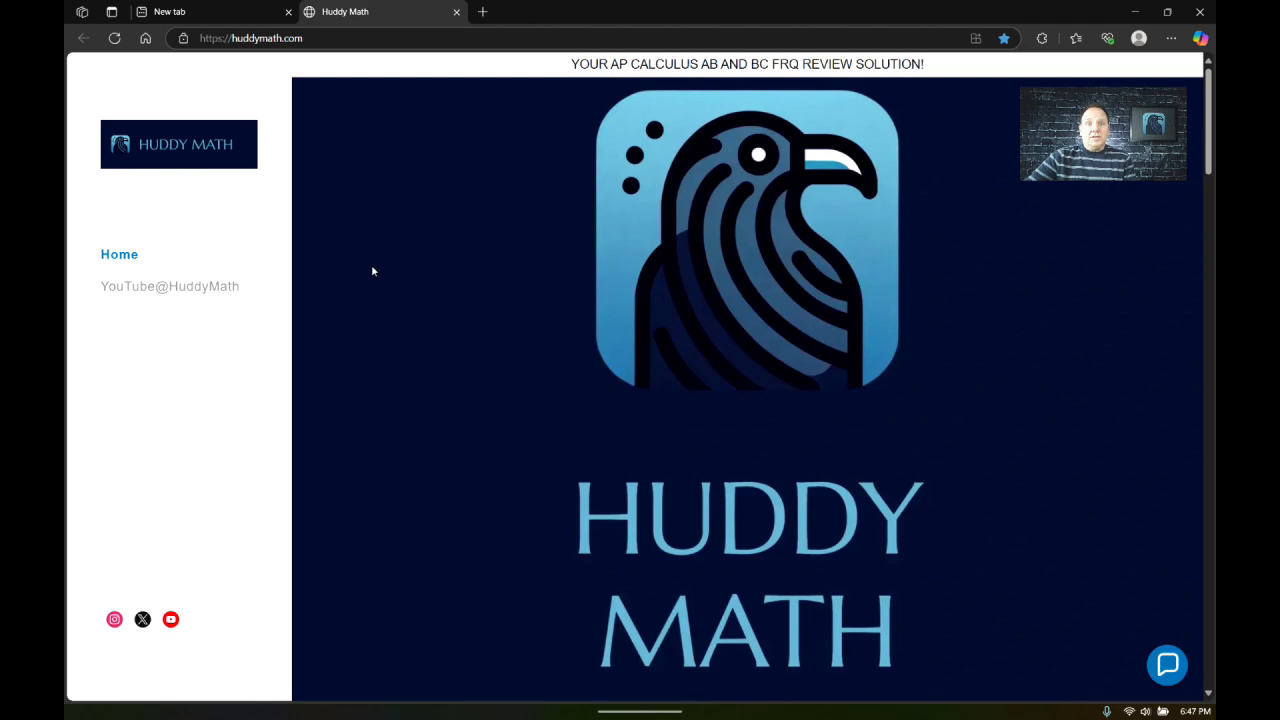